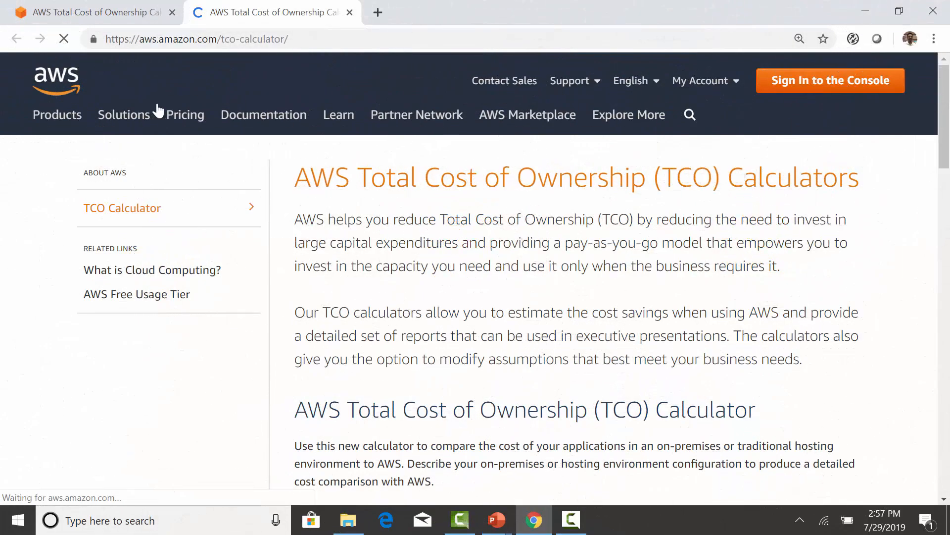
# - Choose Physical Servers as the on-premises server type instead of virtual machines
pyautogui.scroll(-3)
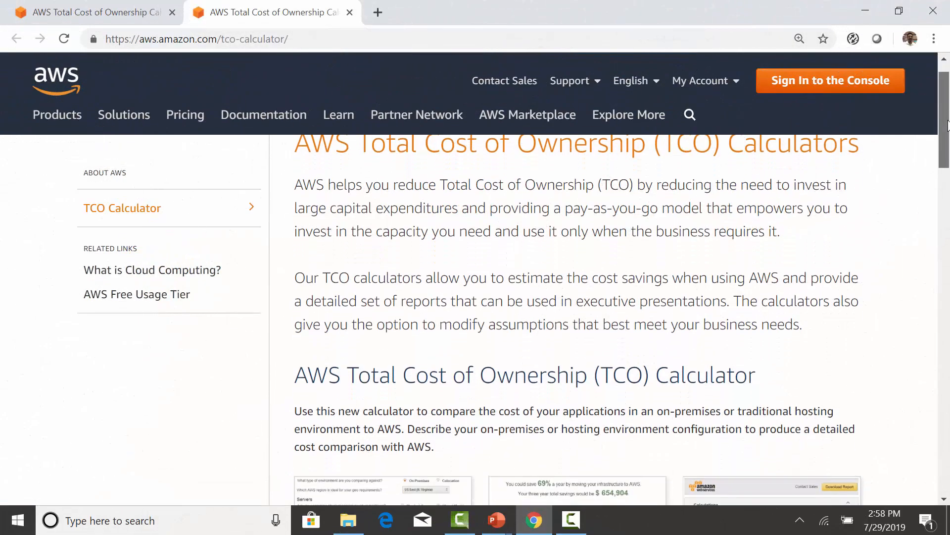
pyautogui.scroll(-3)
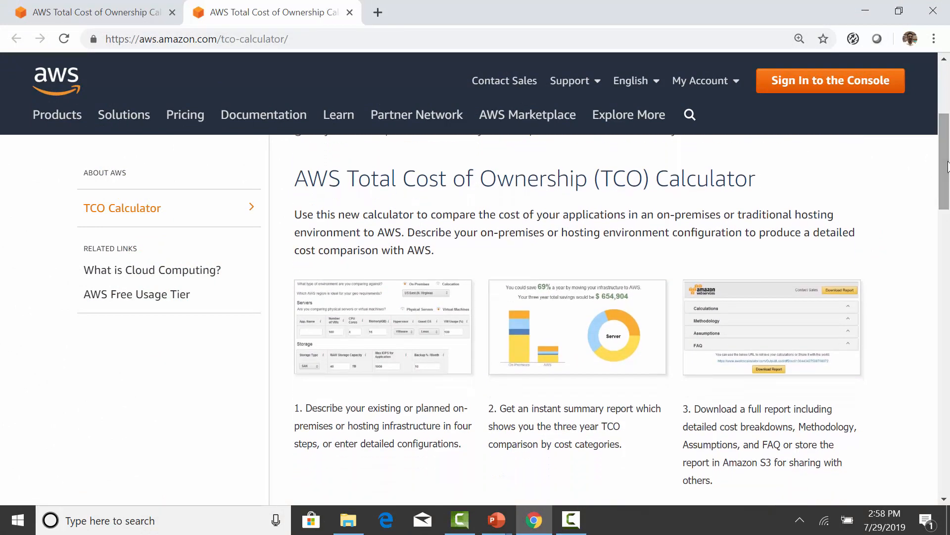
pyautogui.scroll(-3)
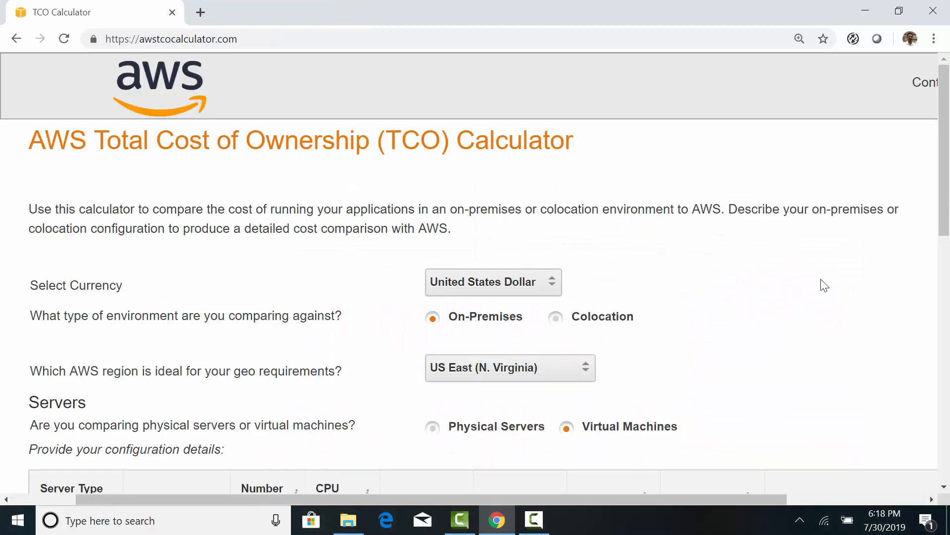
pyautogui.moveTo(503, 343)
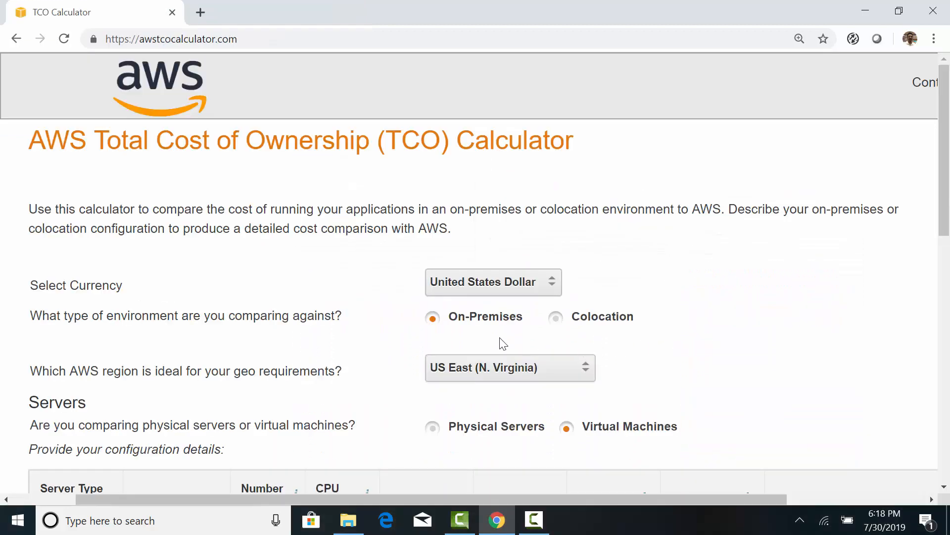
pyautogui.moveTo(520, 388)
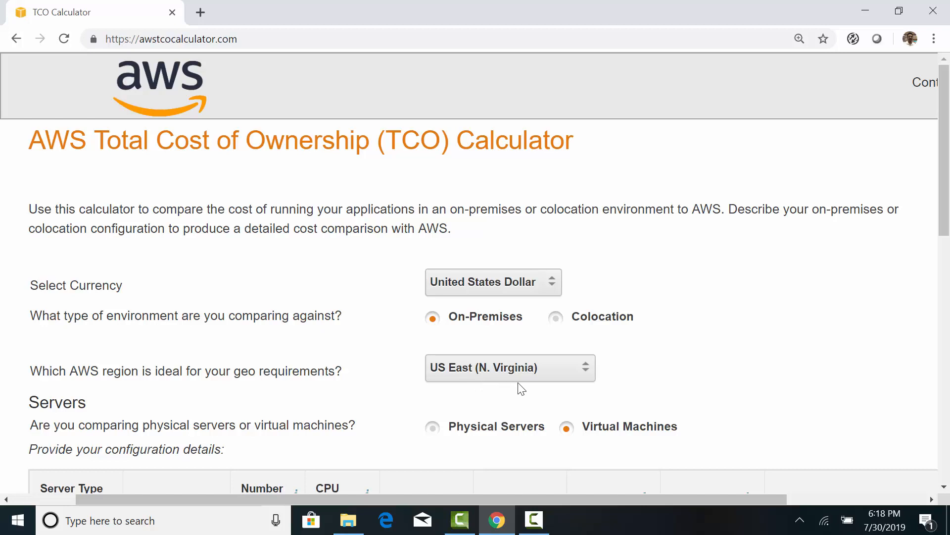
pyautogui.click(432, 352)
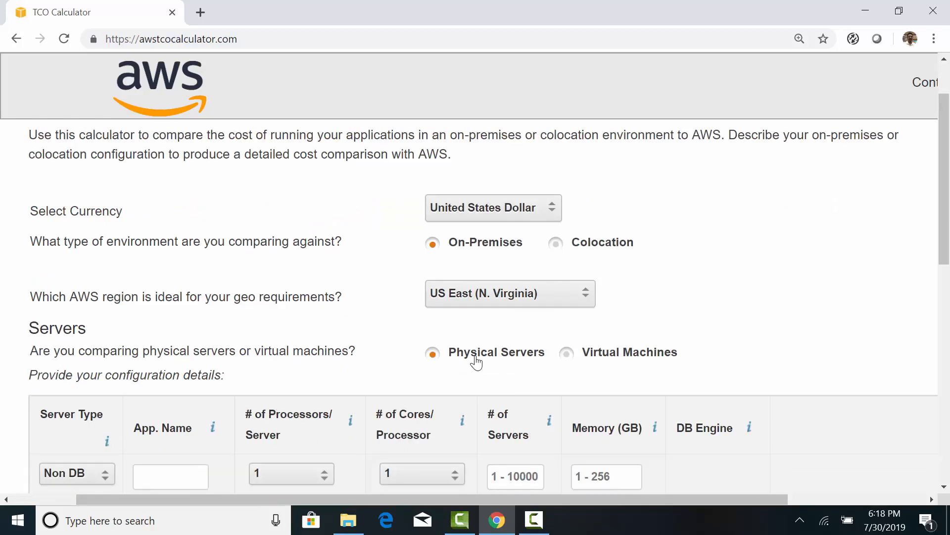
# - Fill the Non DB row: App 1, 4 processors, 4 cores, 25 servers, 32 GB memory
pyautogui.scroll(-3)
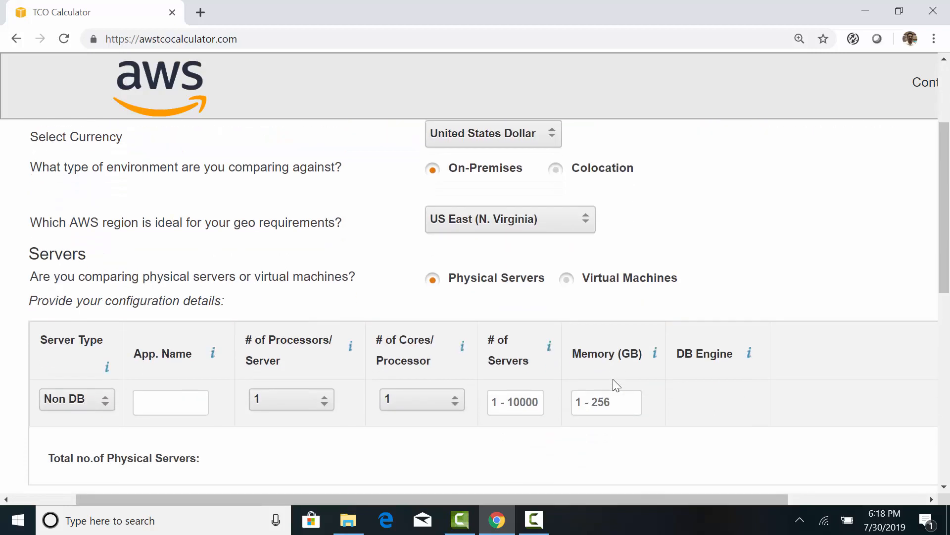
pyautogui.write('App 1')
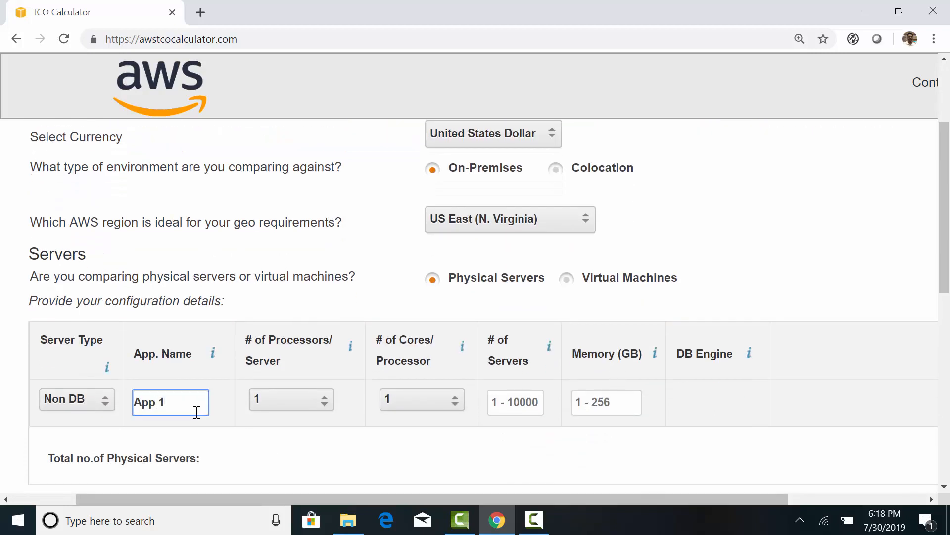
pyautogui.click(290, 399)
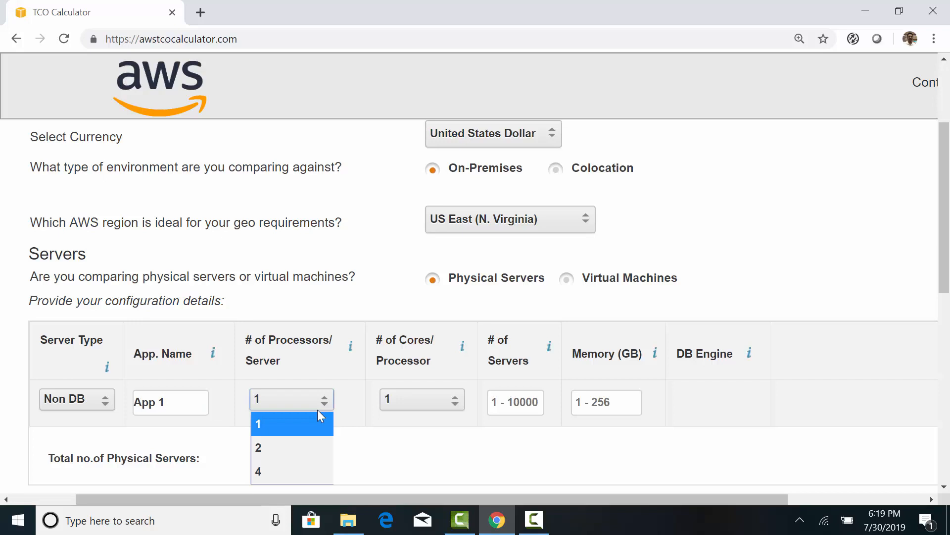
pyautogui.click(258, 471)
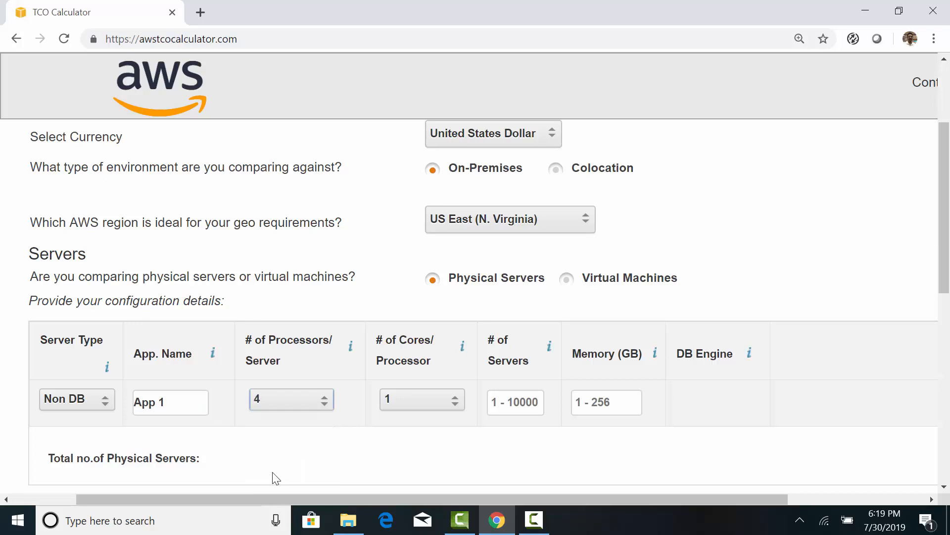
pyautogui.moveTo(442, 407)
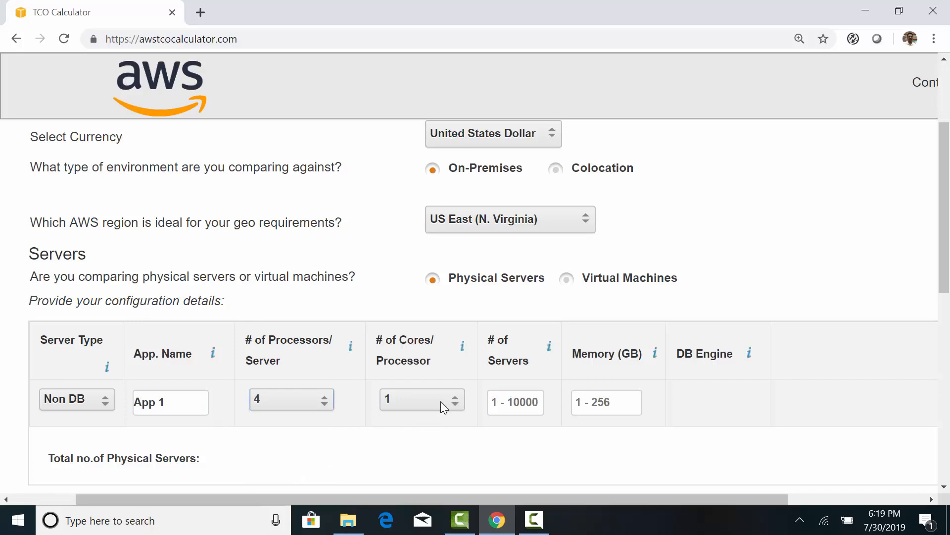
pyautogui.write('4')
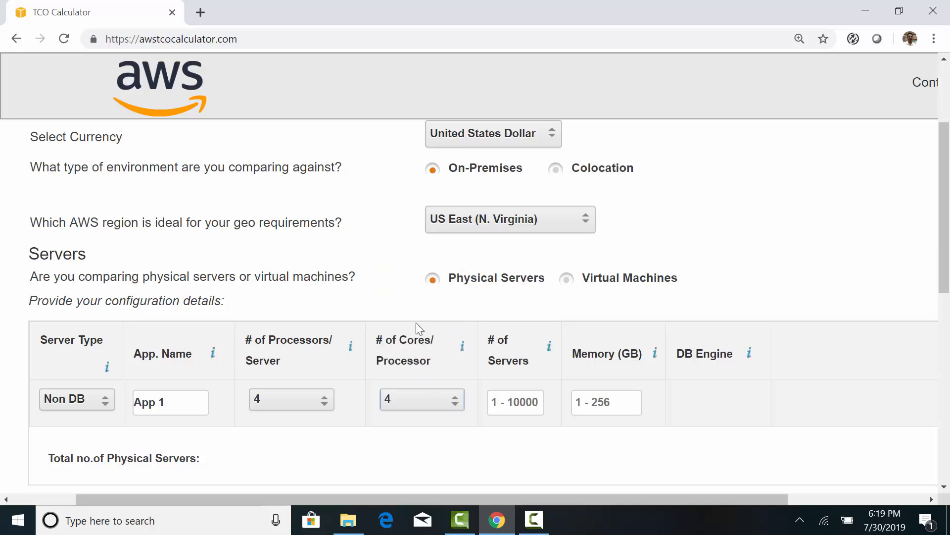
pyautogui.write('25')
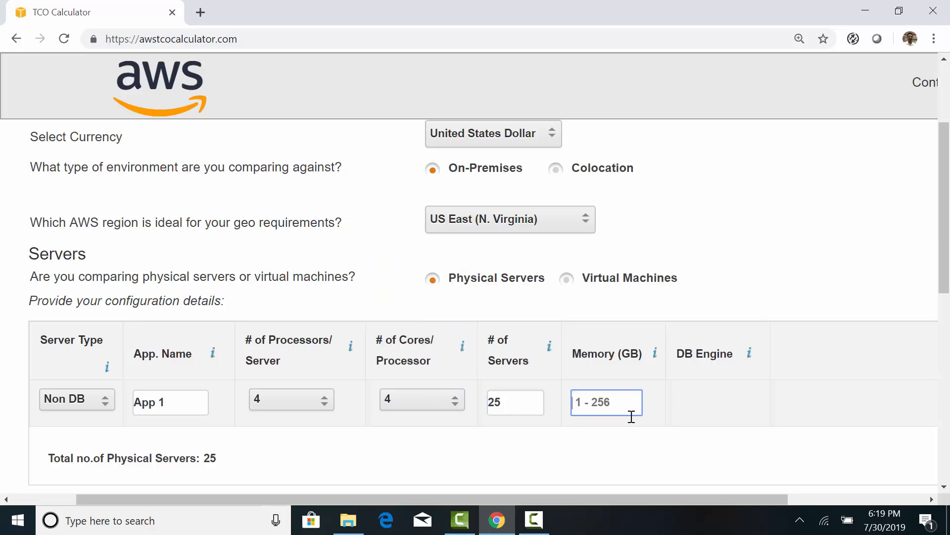
pyautogui.write('32')
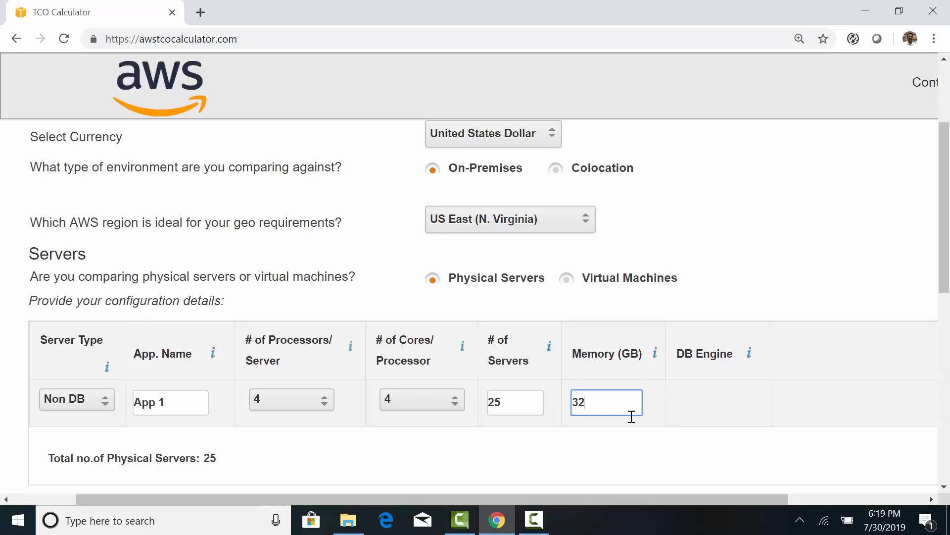
# - Set the storage row to NAS with 100 TB raw storage capacity
pyautogui.scroll(-3)
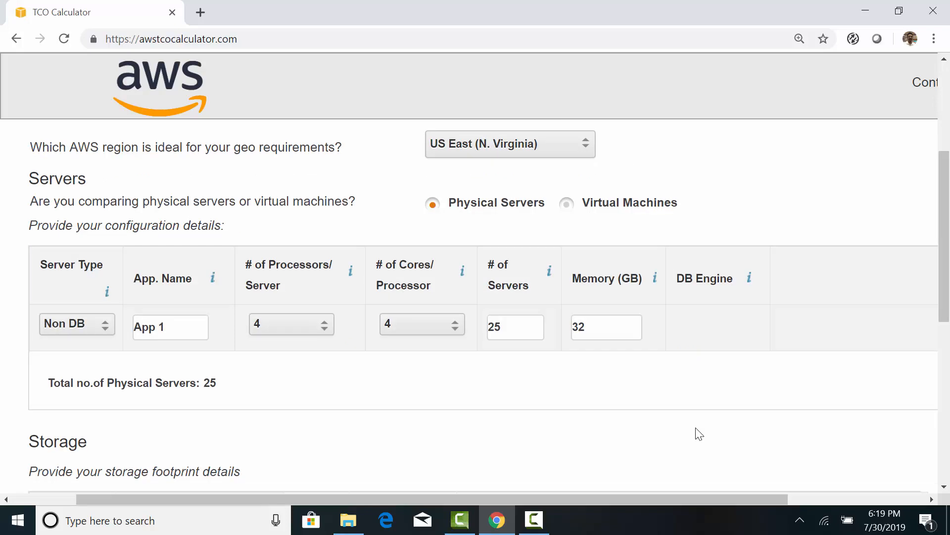
pyautogui.scroll(-3)
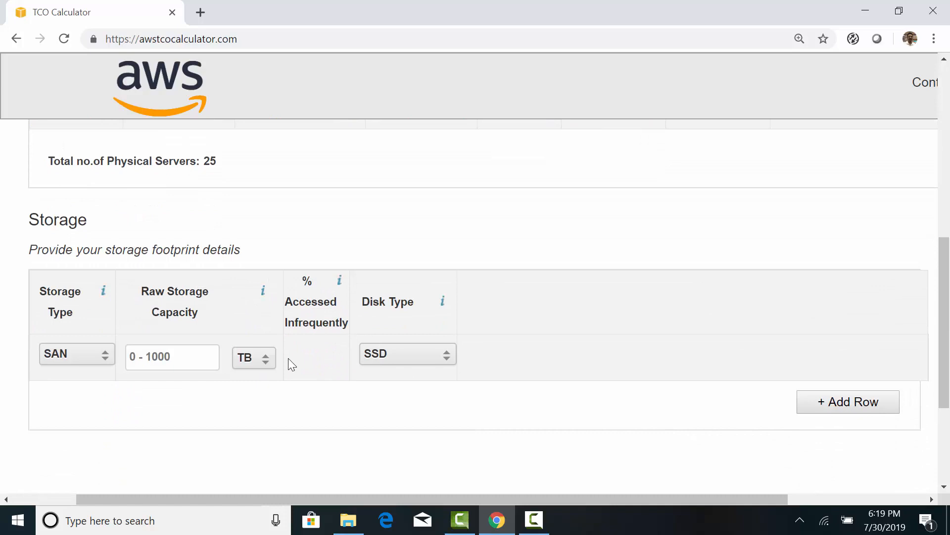
pyautogui.click(76, 354)
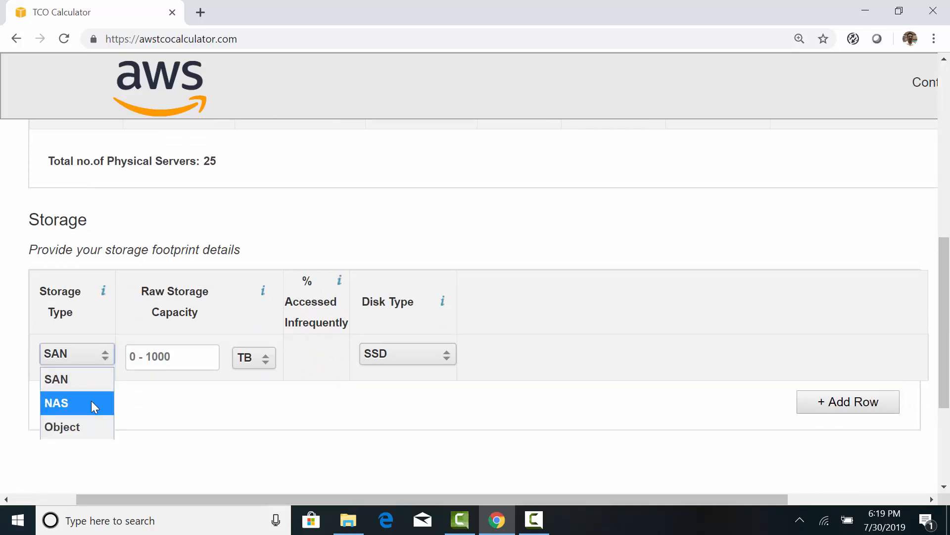
pyautogui.click(55, 403)
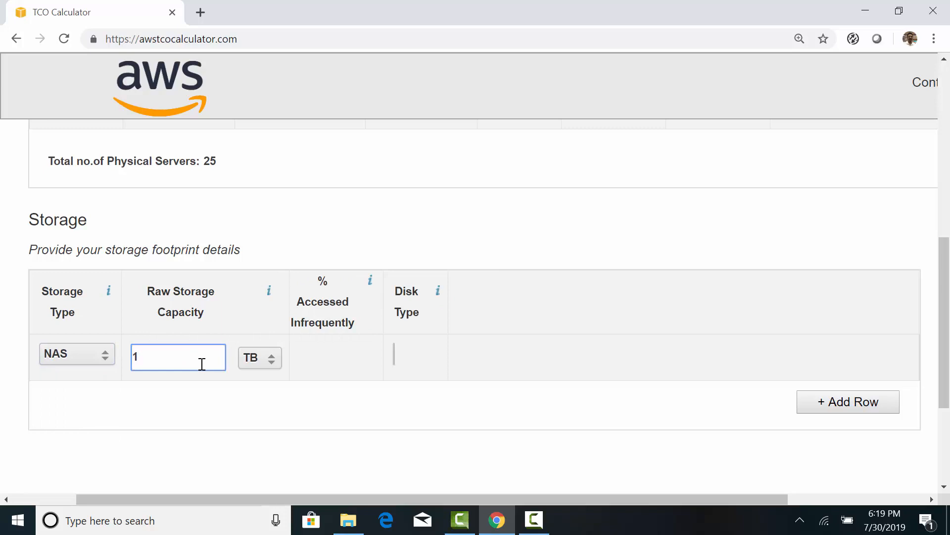
pyautogui.write('00')
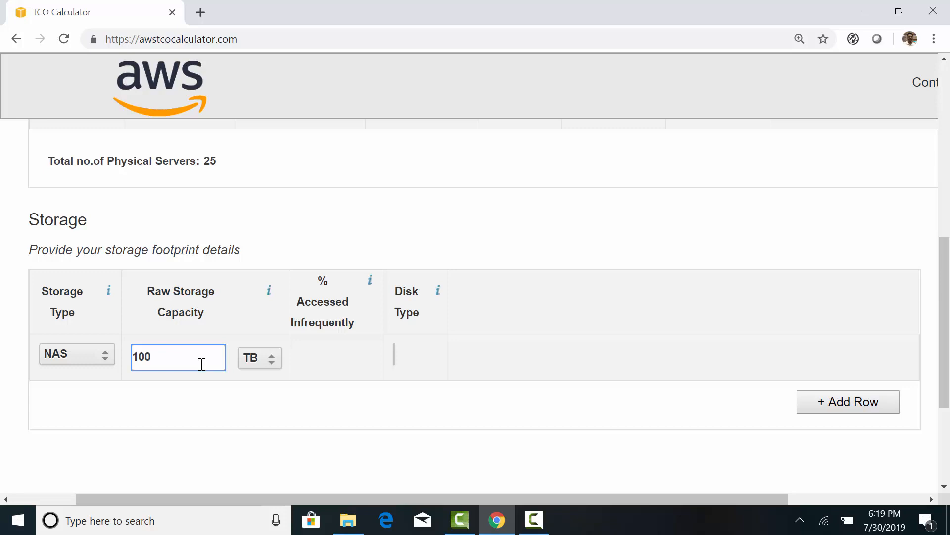
pyautogui.scroll(-3)
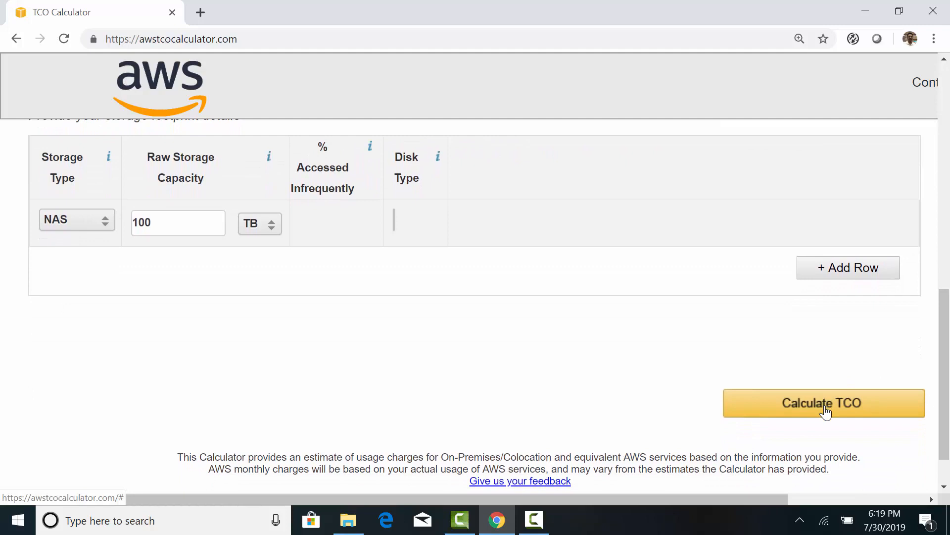
# - Calculate the TCO and view the summary: 65% yearly savings, $792,604 over three years
pyautogui.click(823, 403)
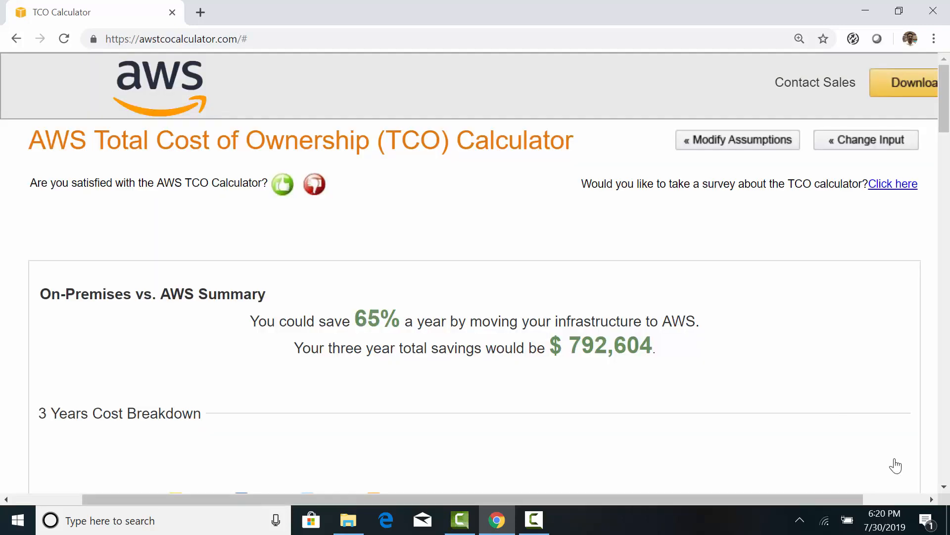
pyautogui.moveTo(391, 340)
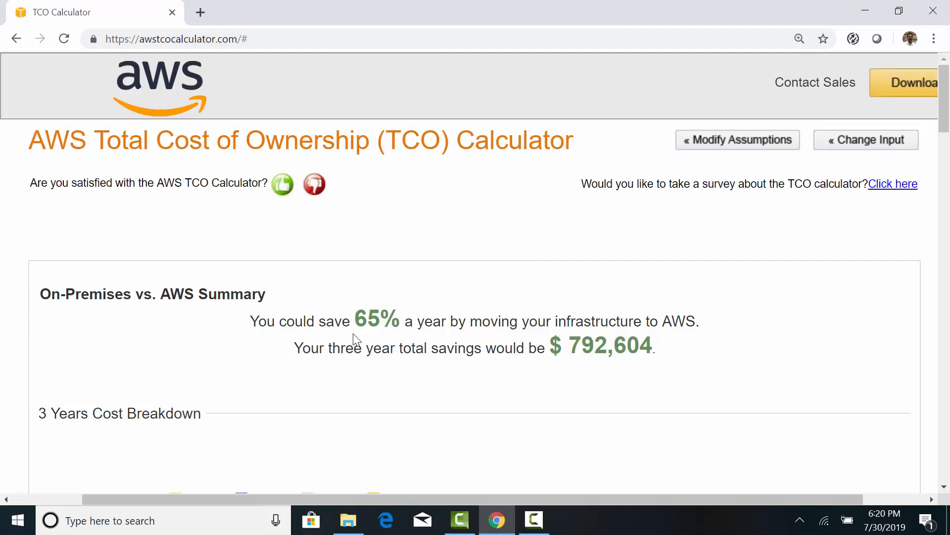
pyautogui.moveTo(577, 364)
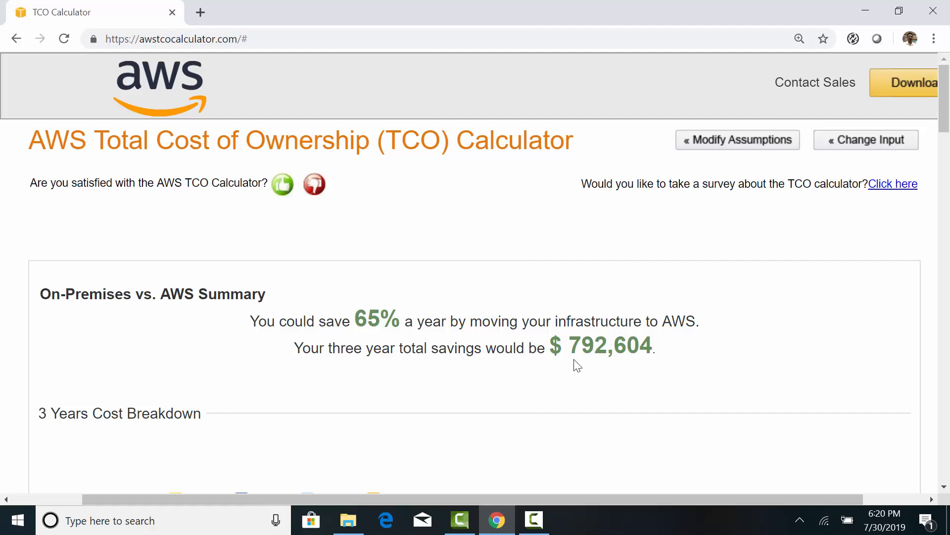
pyautogui.moveTo(652, 365)
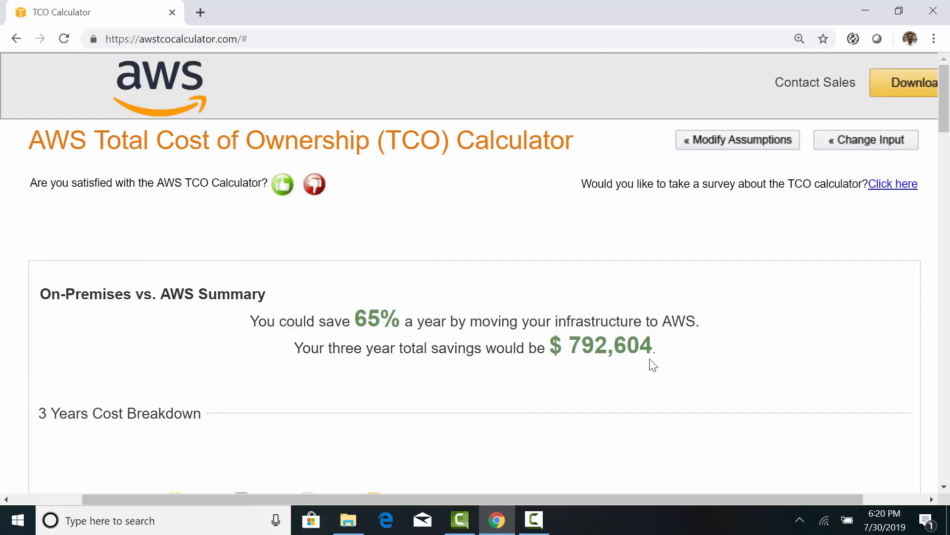
pyautogui.scroll(-3)
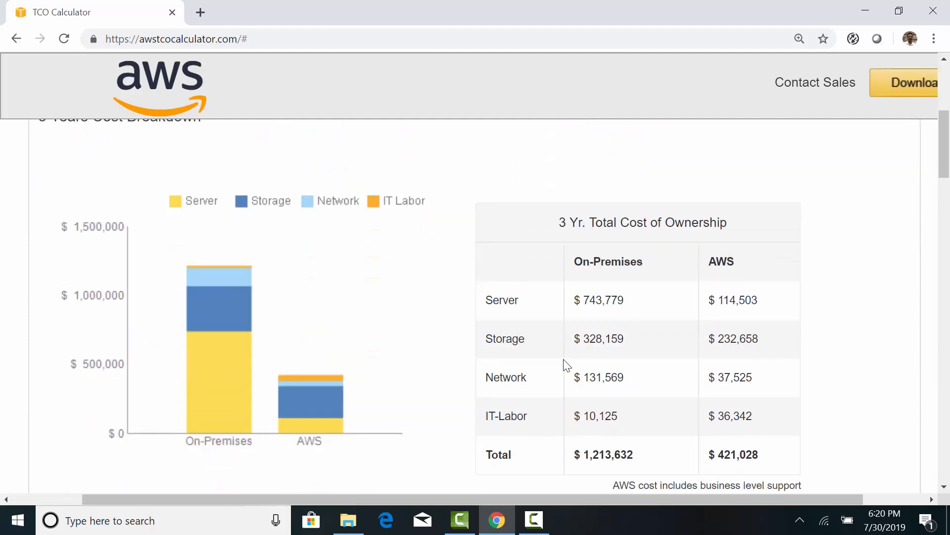
pyautogui.scroll(-3)
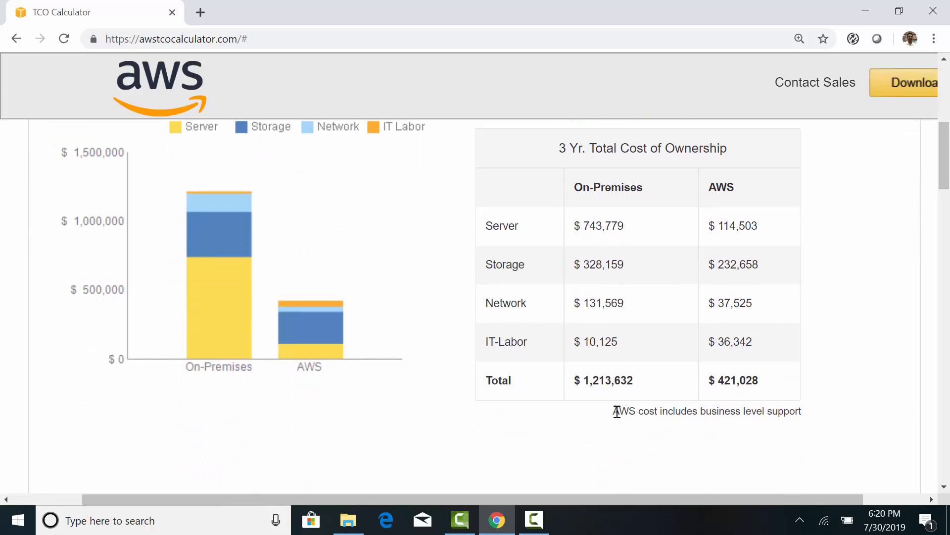
pyautogui.moveTo(612, 411); pyautogui.dragTo(801, 411)
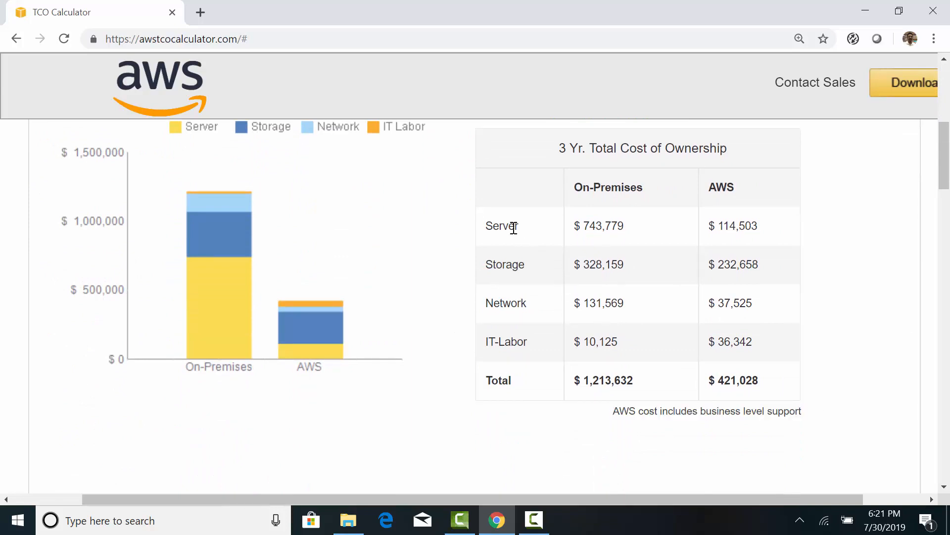
pyautogui.doubleClick(500, 226)
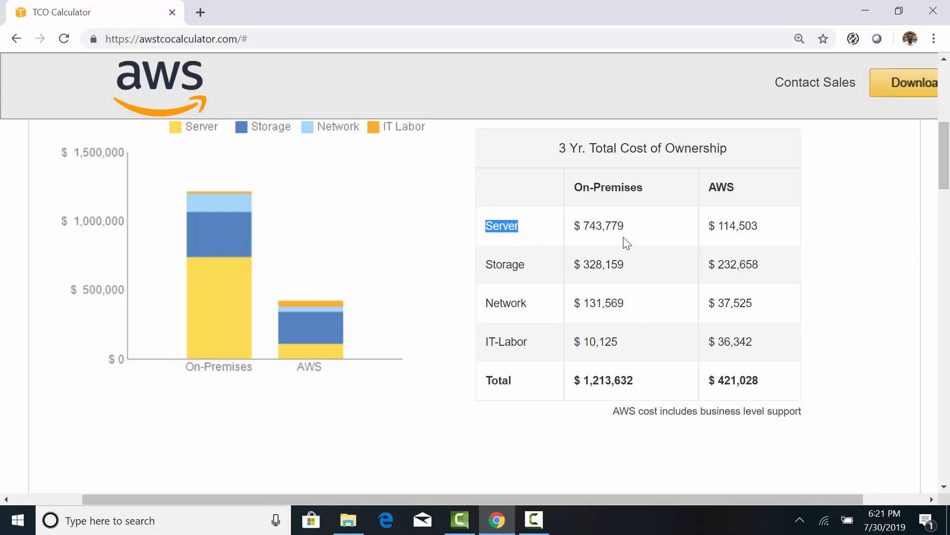
pyautogui.moveTo(649, 239)
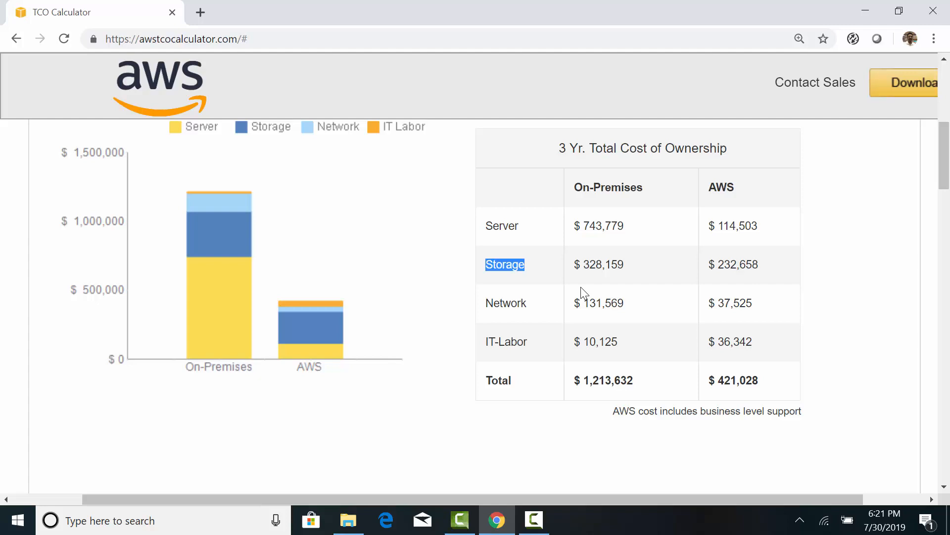
pyautogui.moveTo(717, 285)
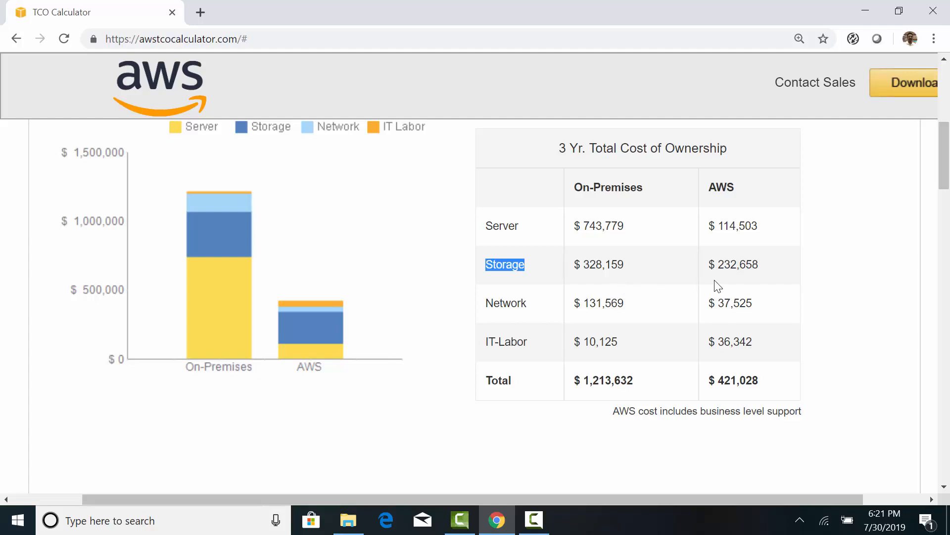
pyautogui.doubleClick(506, 303)
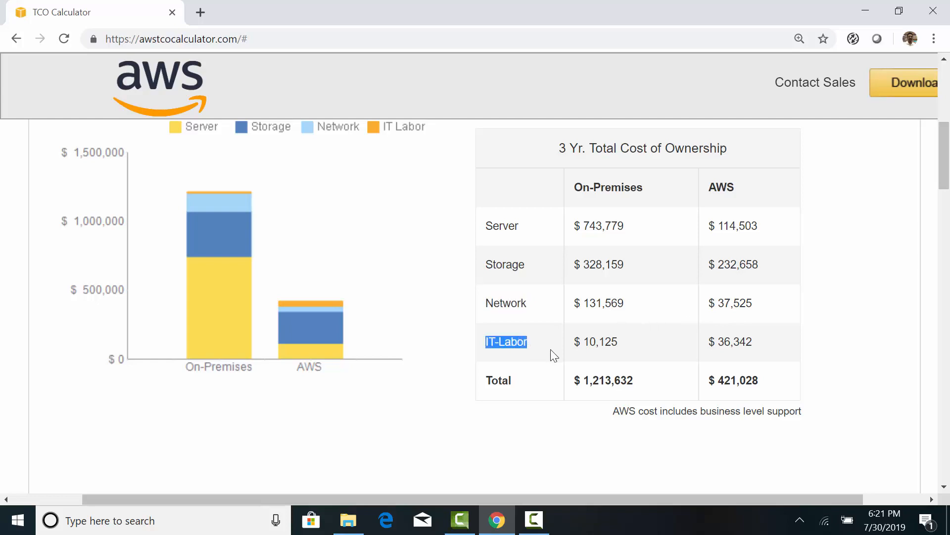
pyautogui.moveTo(620, 358)
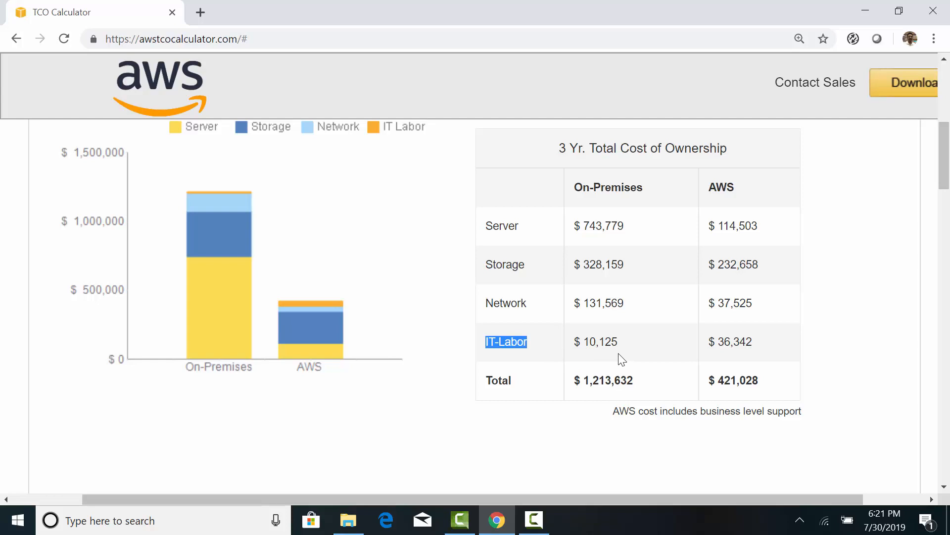
pyautogui.moveTo(732, 360)
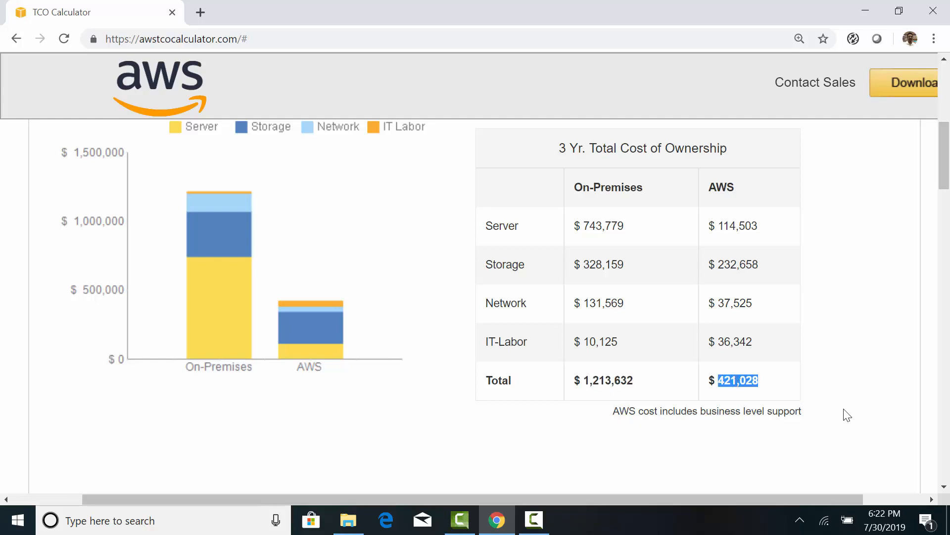
pyautogui.scroll(-3)
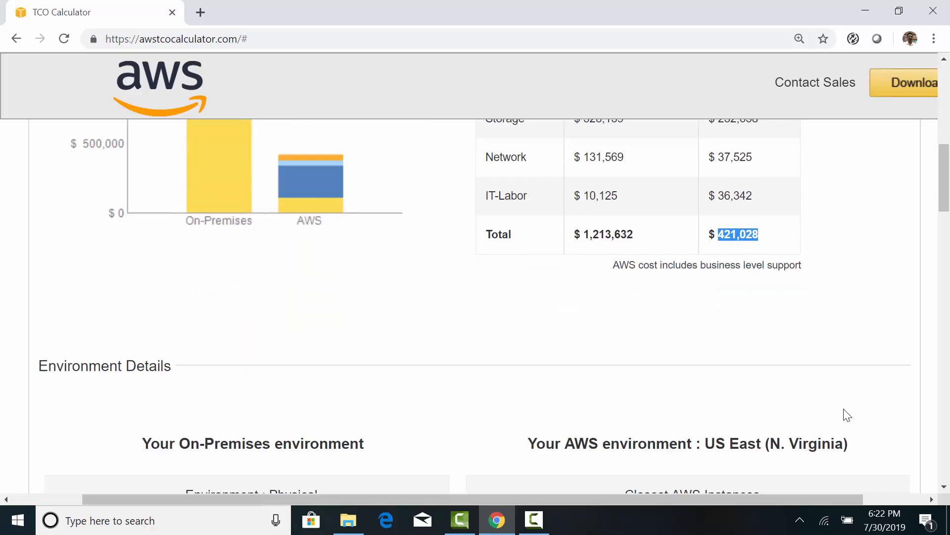
pyautogui.scroll(-3)
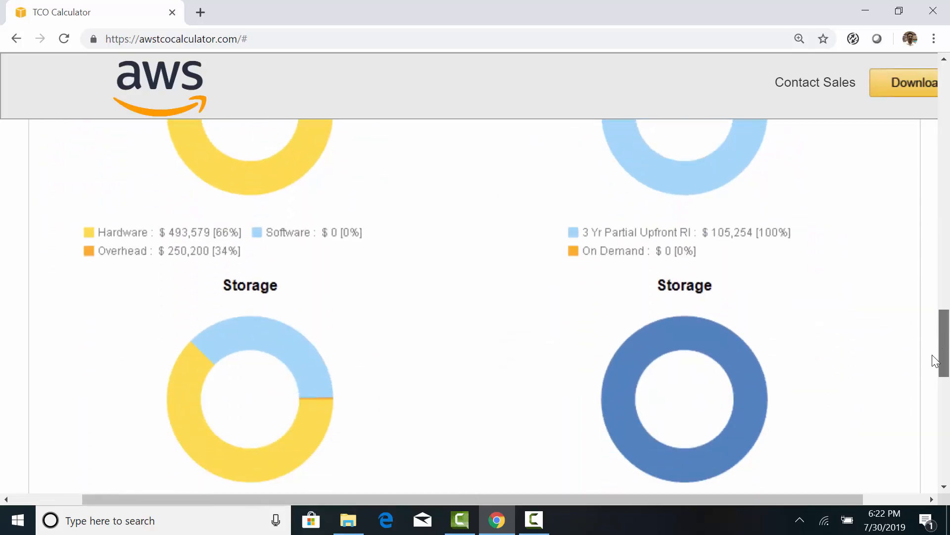
pyautogui.scroll(-3)
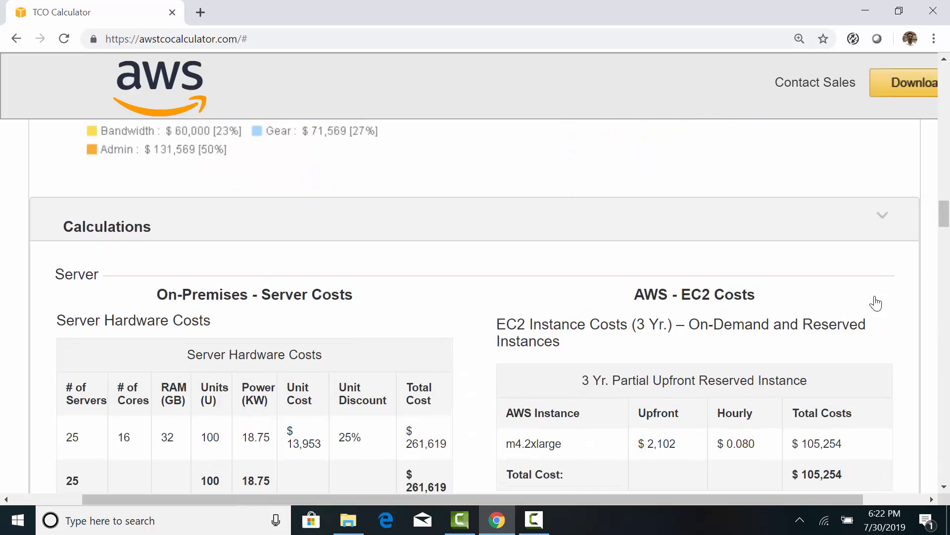
pyautogui.scroll(-3)
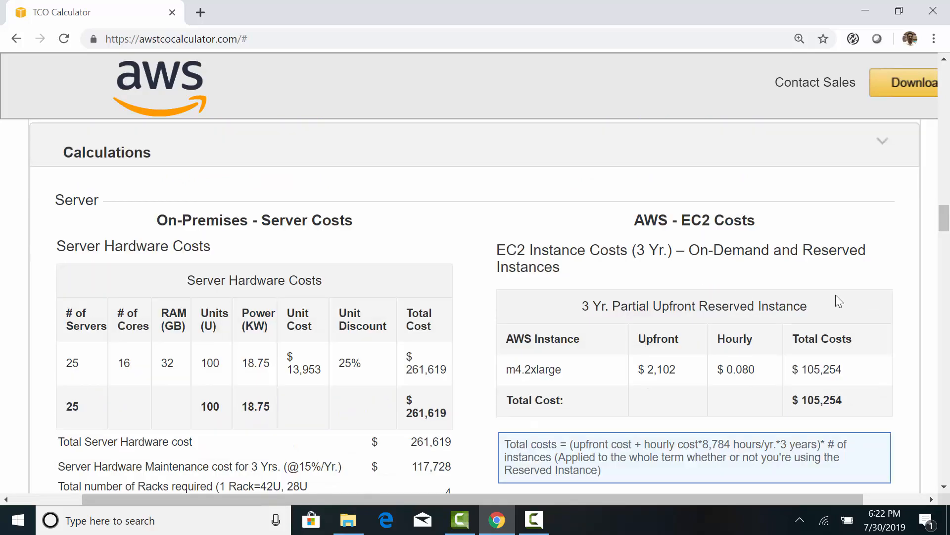
pyautogui.doubleClick(77, 200)
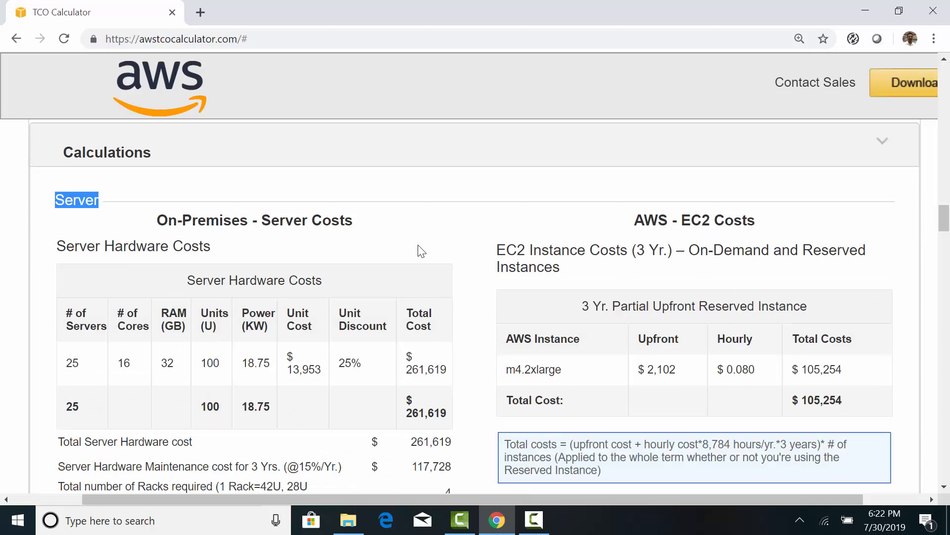
pyautogui.doubleClick(533, 370)
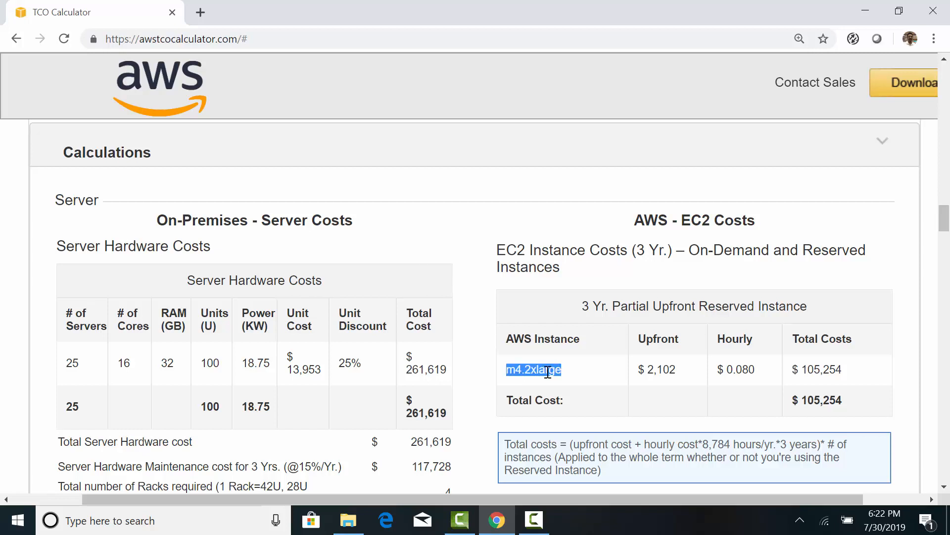
pyautogui.moveTo(607, 420)
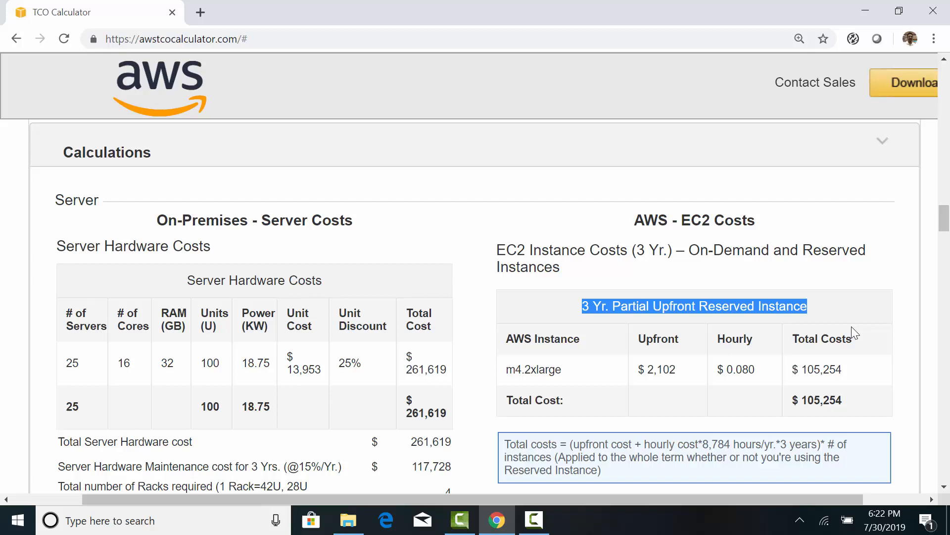
pyautogui.moveTo(834, 397)
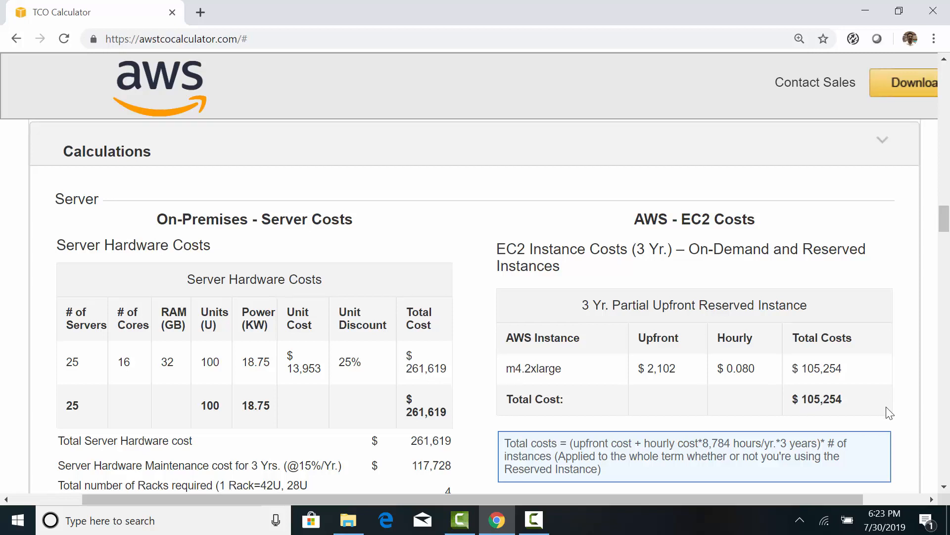
pyautogui.scroll(-3)
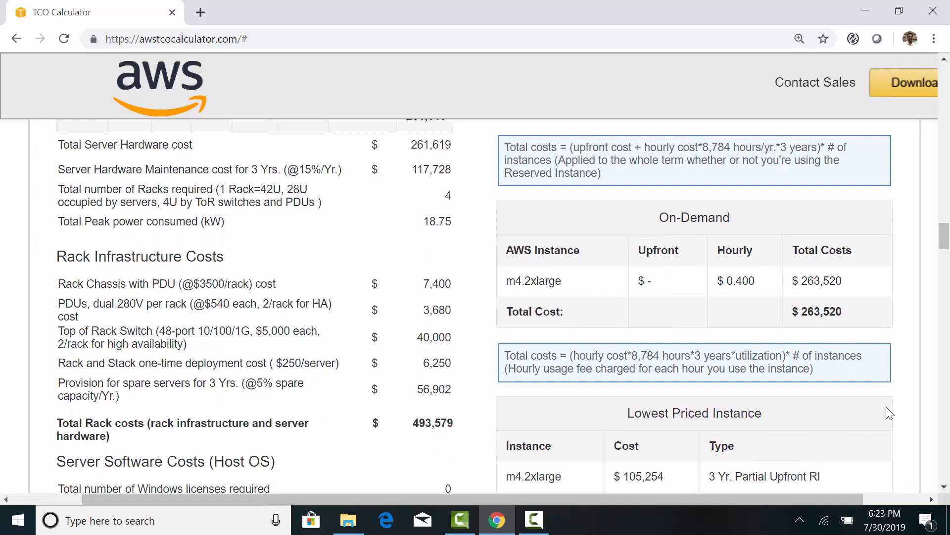
pyautogui.moveTo(660, 228)
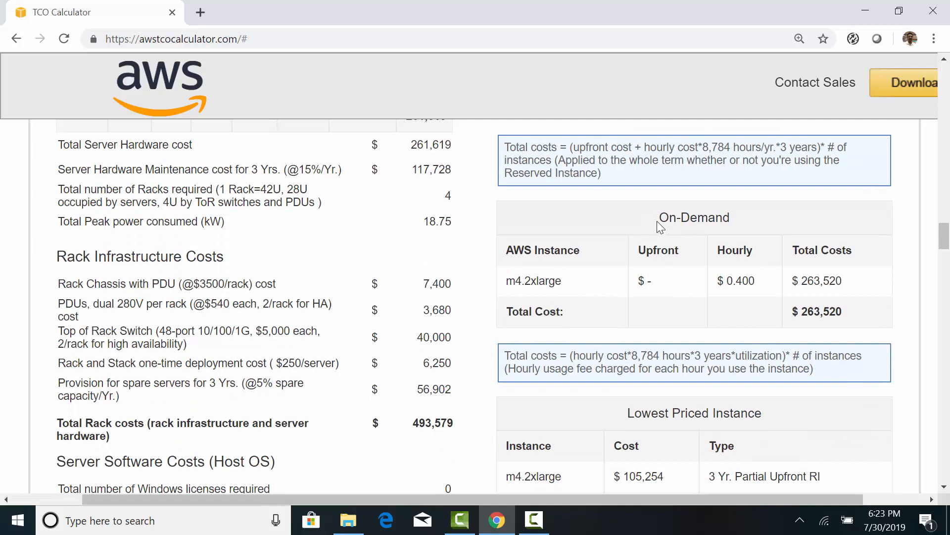
pyautogui.doubleClick(825, 311)
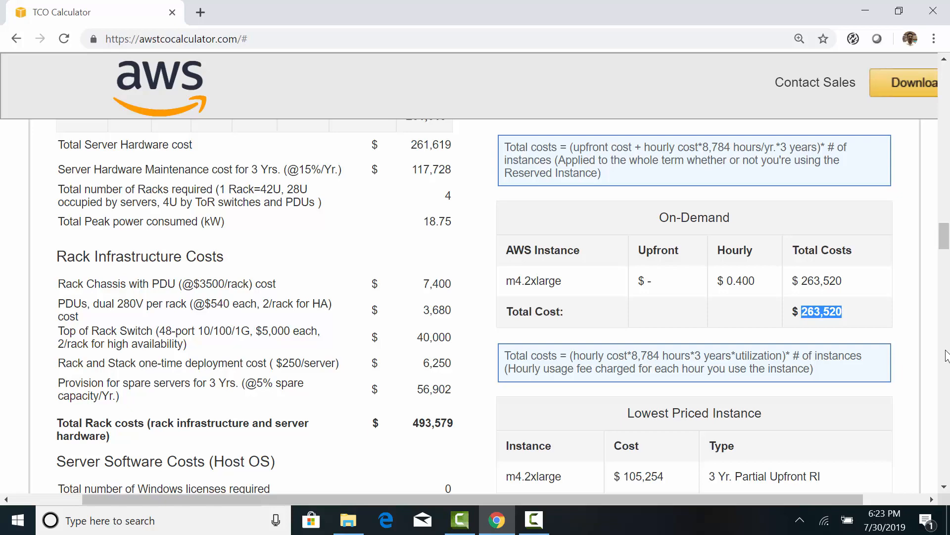
pyautogui.scroll(-3)
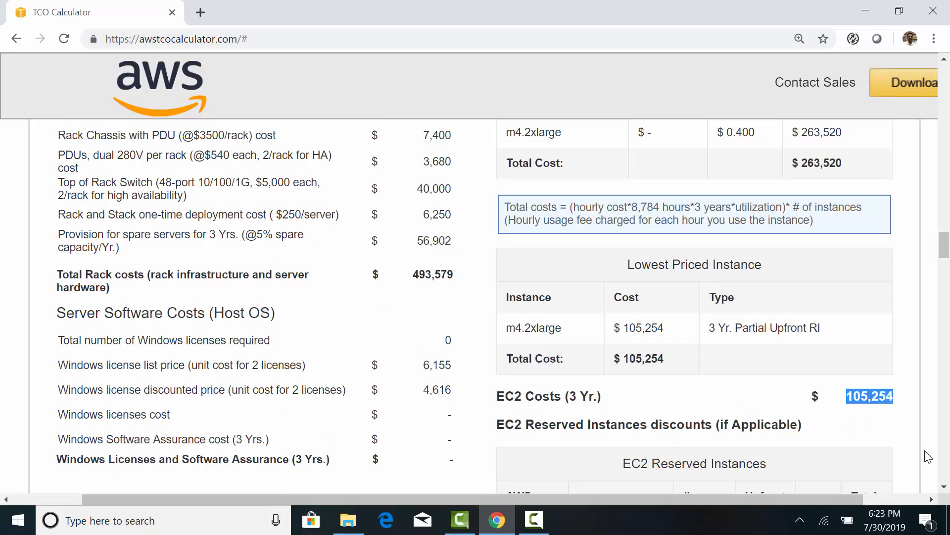
pyautogui.scroll(-3)
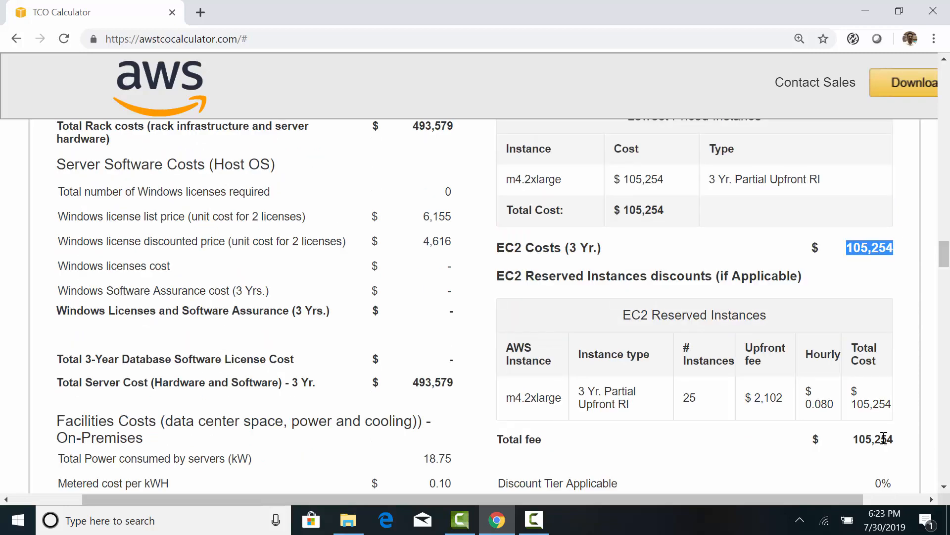
pyautogui.scroll(-3)
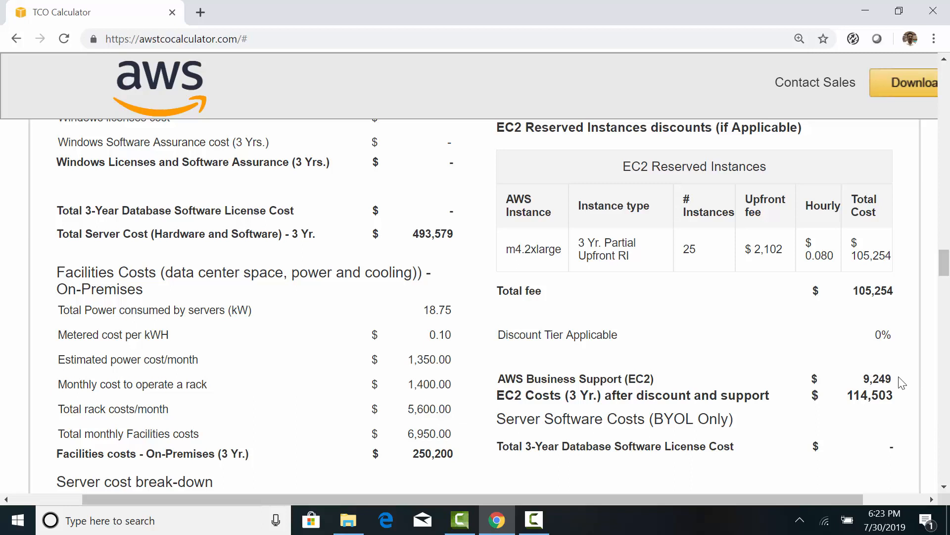
pyautogui.doubleClick(874, 380)
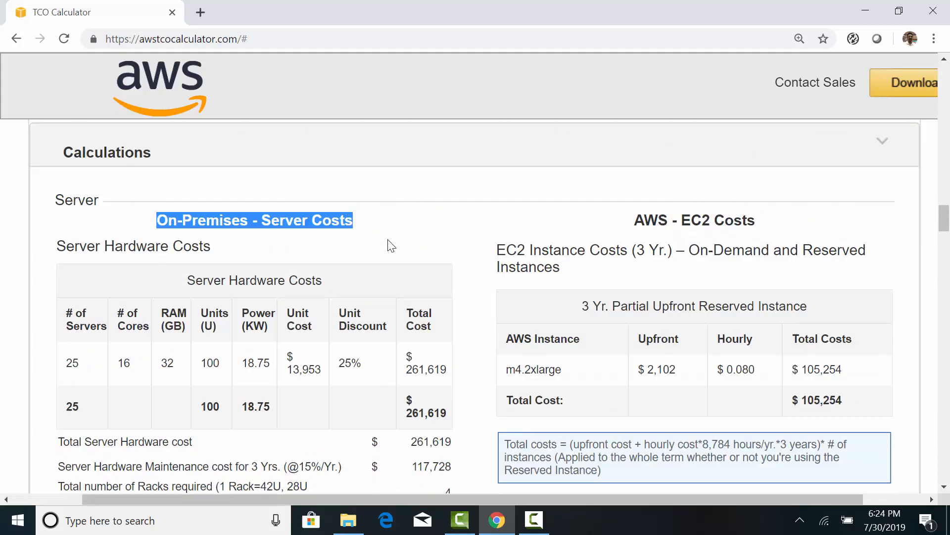
pyautogui.moveTo(92, 382)
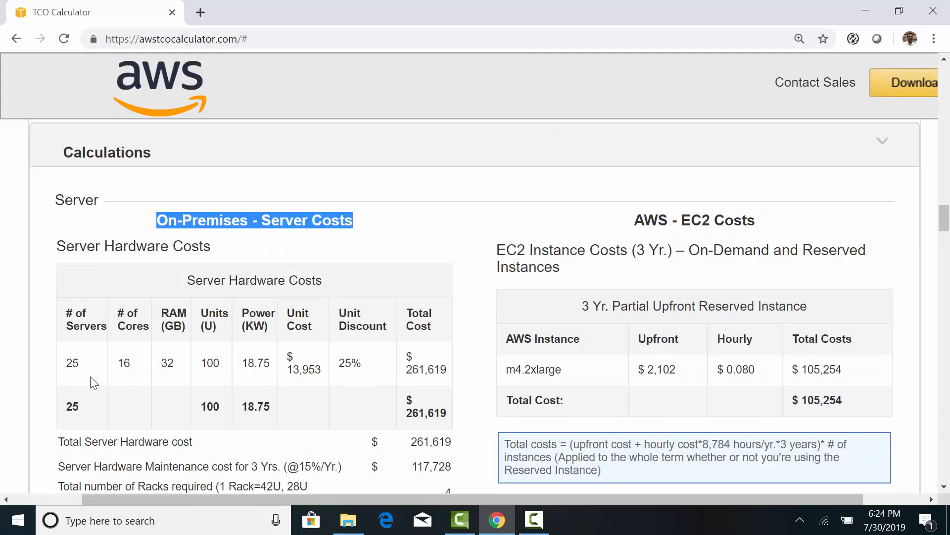
pyautogui.doubleClick(425, 369)
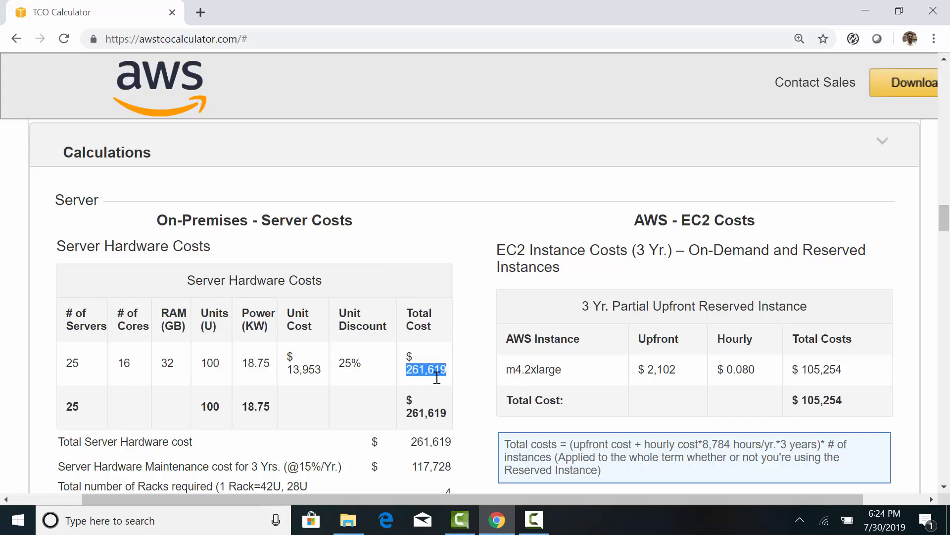
pyautogui.moveTo(482, 404)
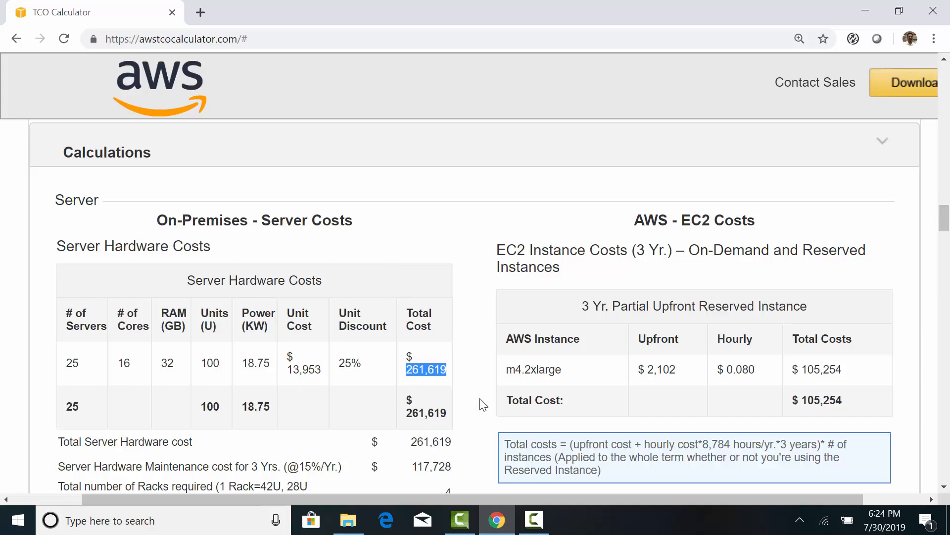
pyautogui.scroll(-3)
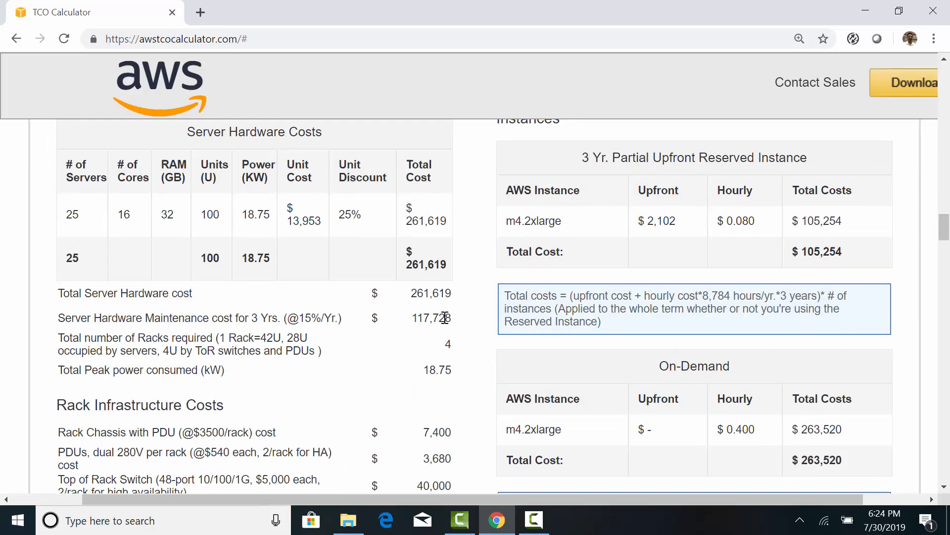
pyautogui.doubleClick(431, 317)
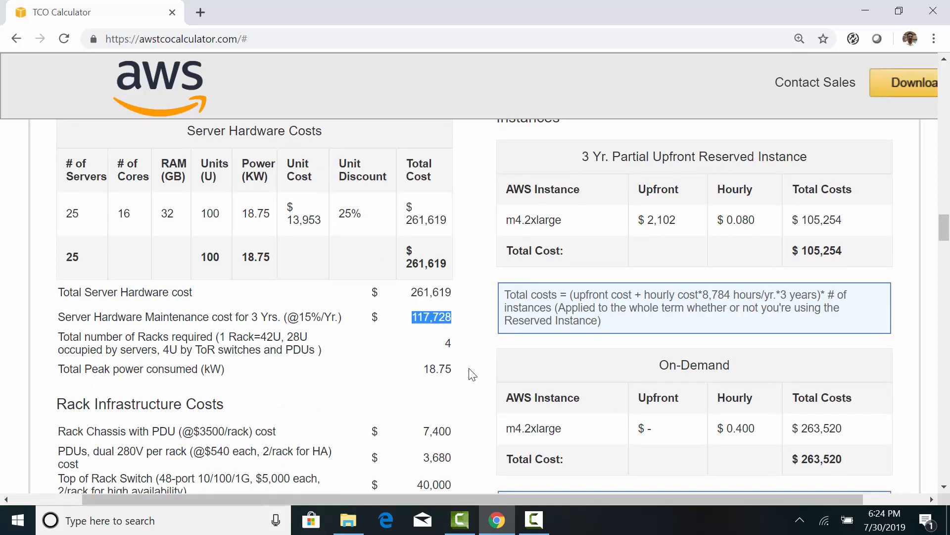
pyautogui.scroll(-3)
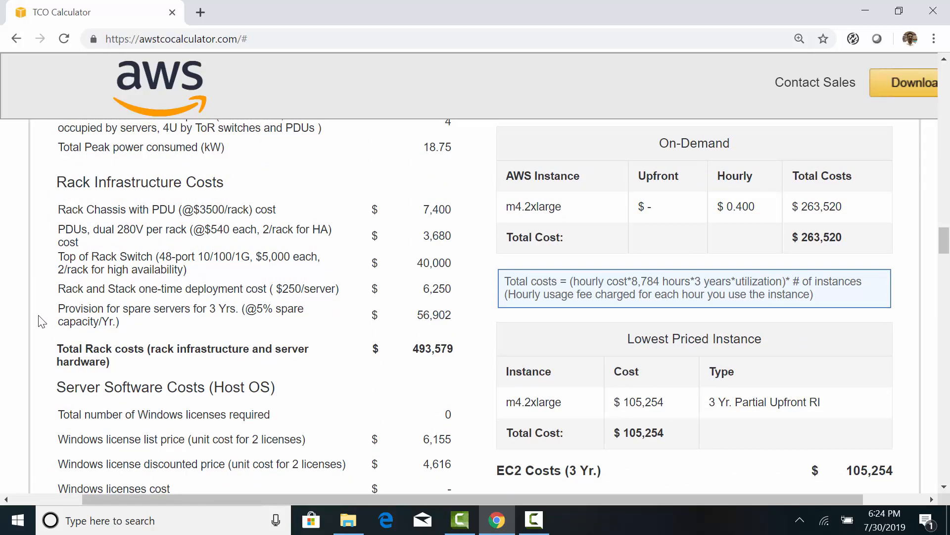
pyautogui.moveTo(40, 214)
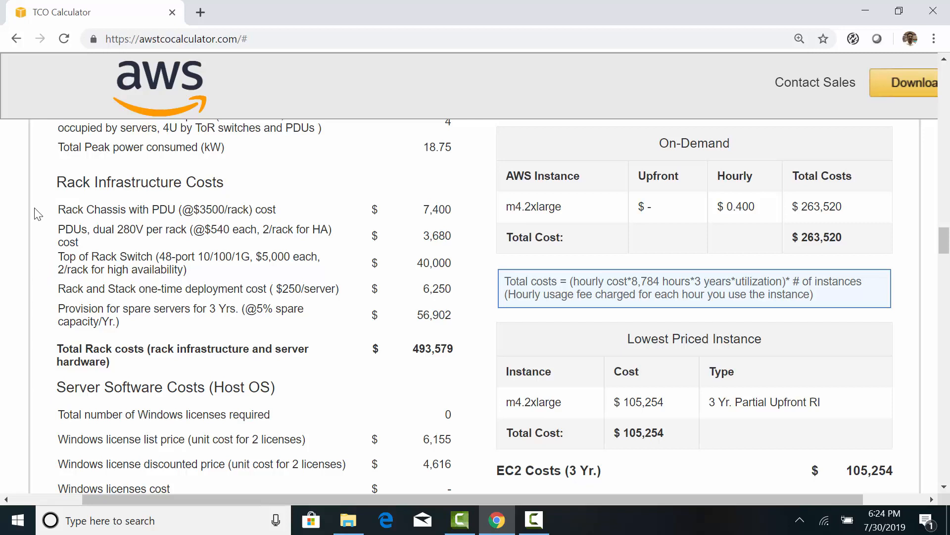
pyautogui.moveTo(60, 314)
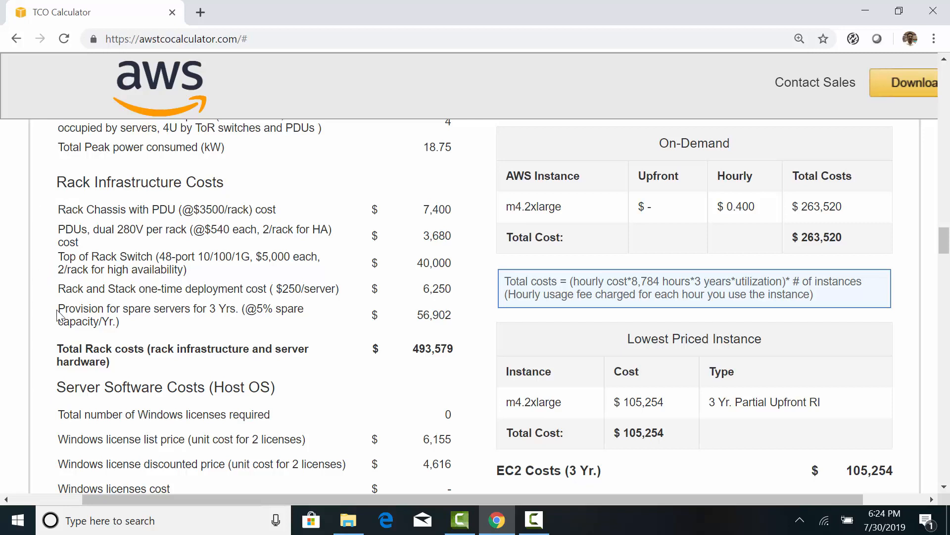
pyautogui.moveTo(61, 324)
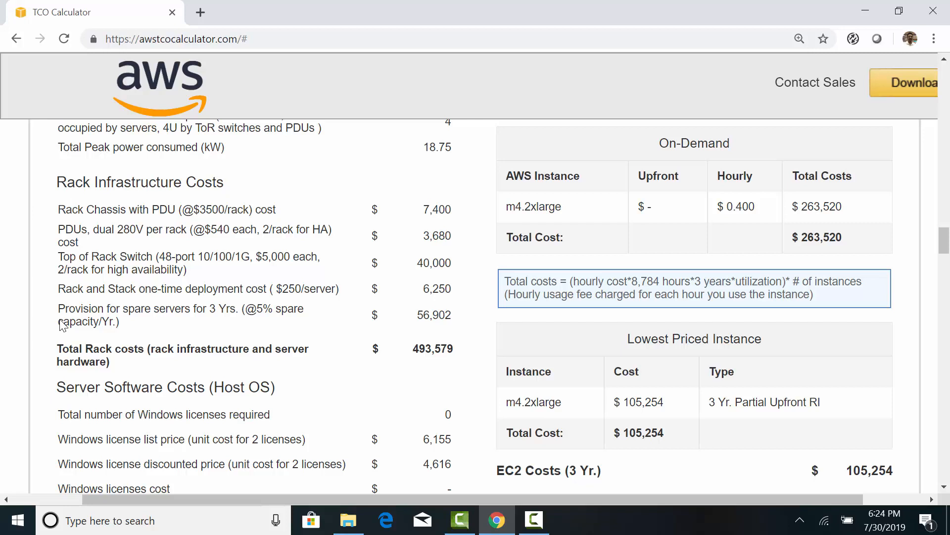
pyautogui.moveTo(58, 348); pyautogui.dragTo(110, 362)
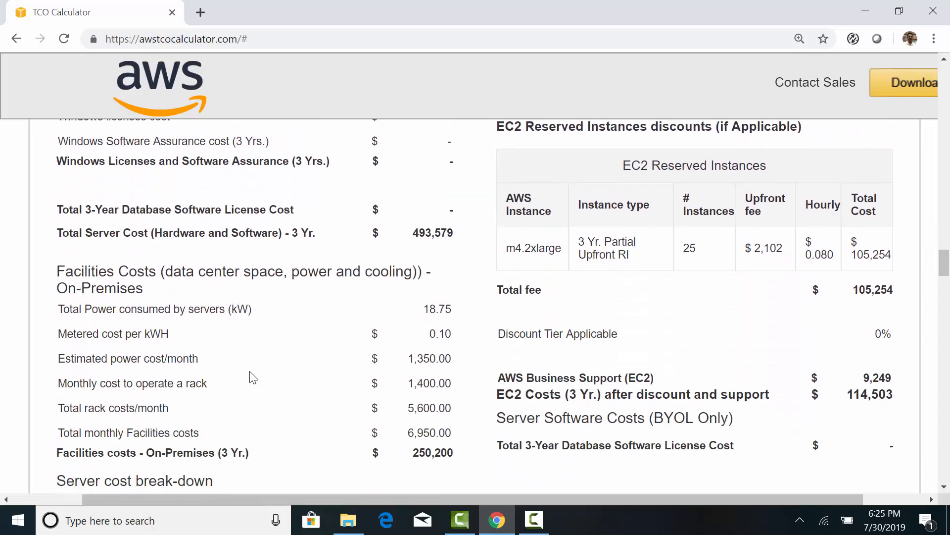
pyautogui.scroll(-3)
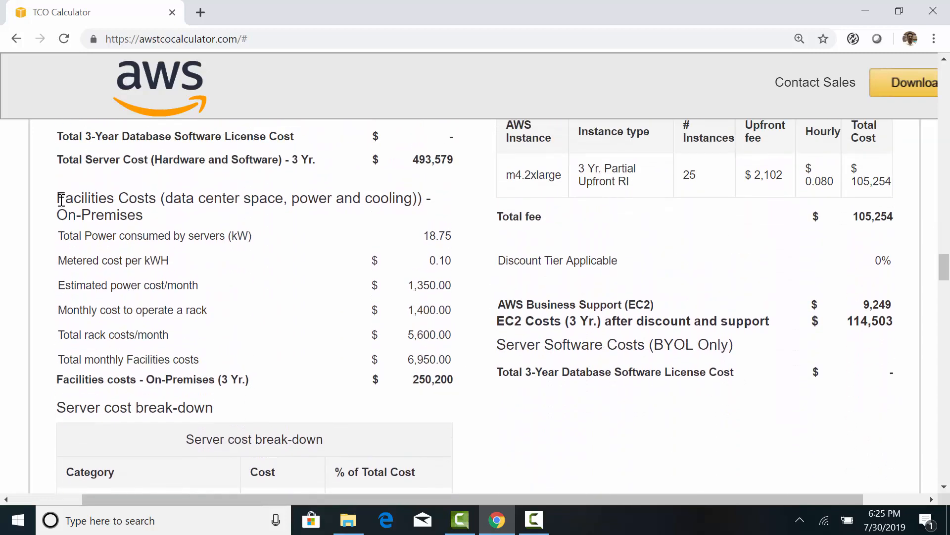
pyautogui.moveTo(57, 198); pyautogui.dragTo(144, 215)
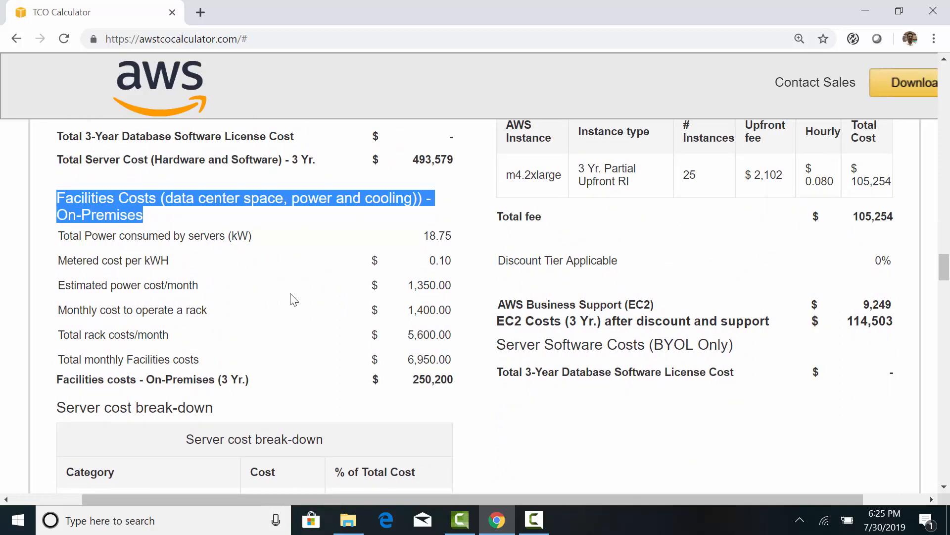
pyautogui.doubleClick(432, 379)
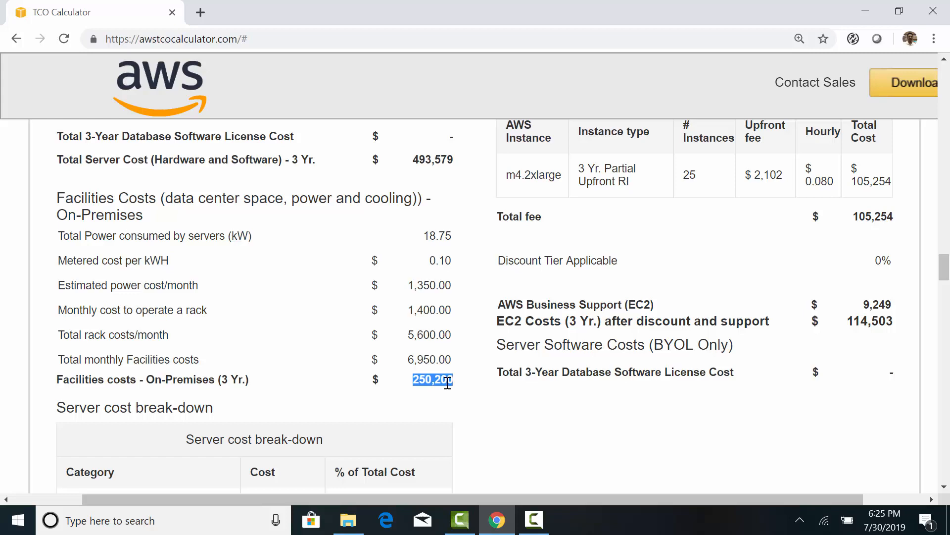
pyautogui.moveTo(464, 410)
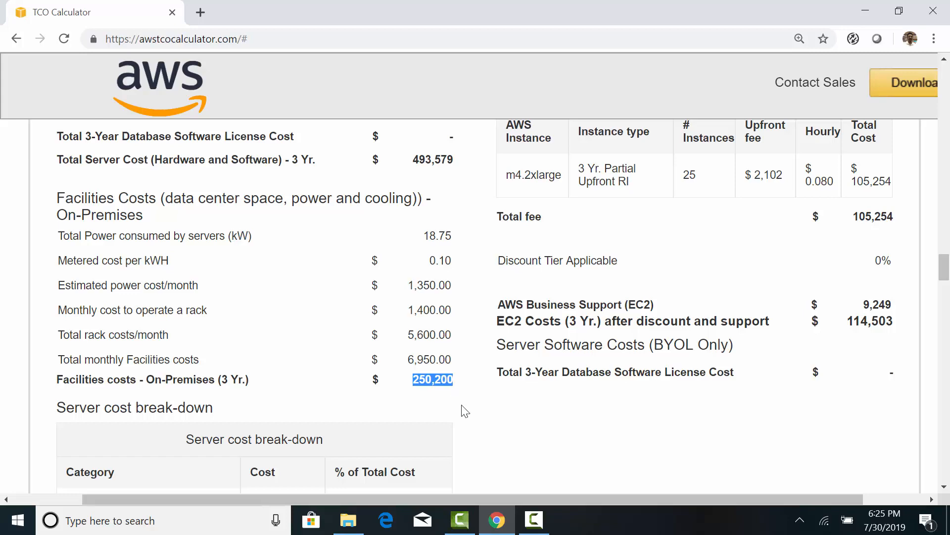
pyautogui.scroll(-3)
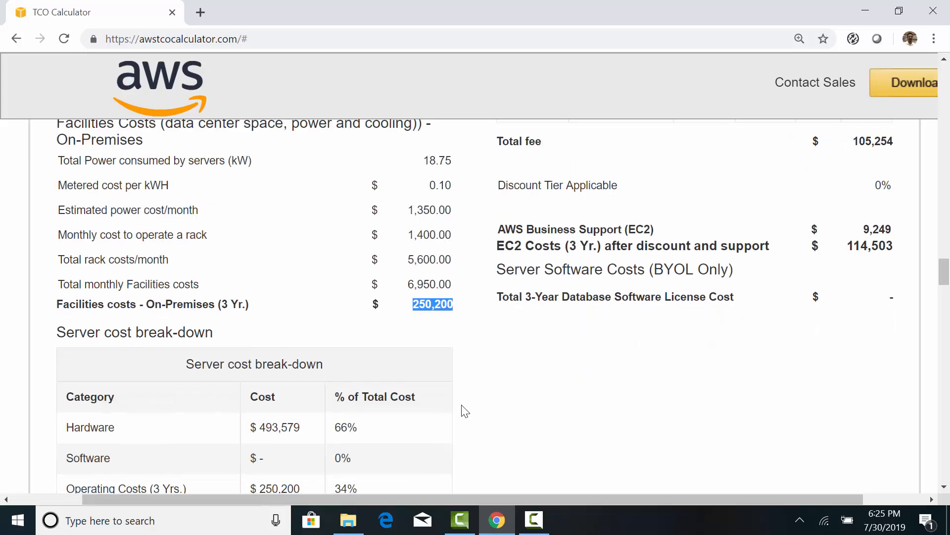
pyautogui.scroll(-3)
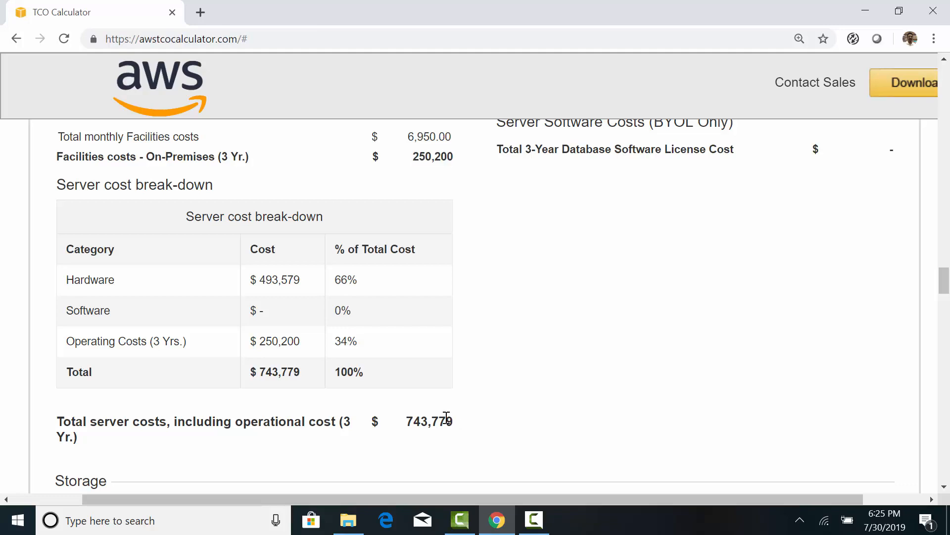
pyautogui.doubleClick(428, 422)
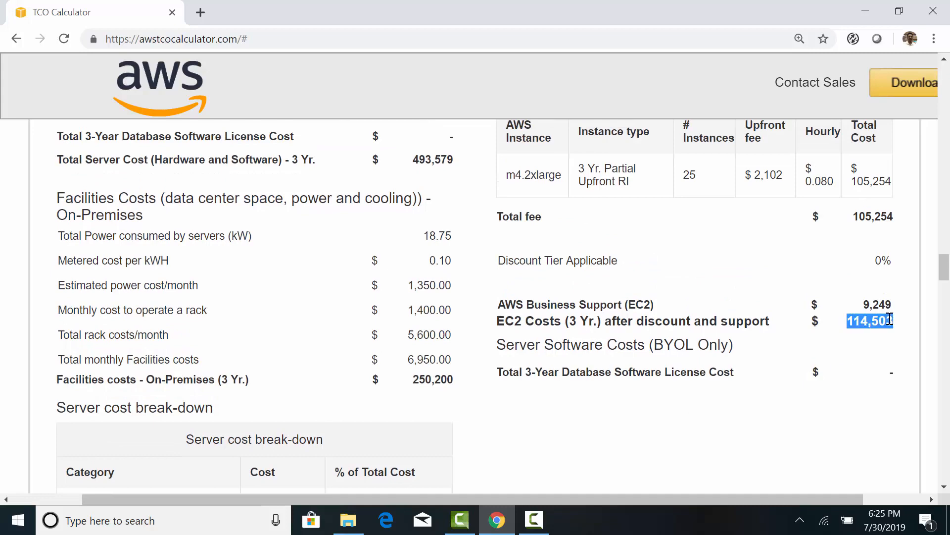
pyautogui.moveTo(905, 362)
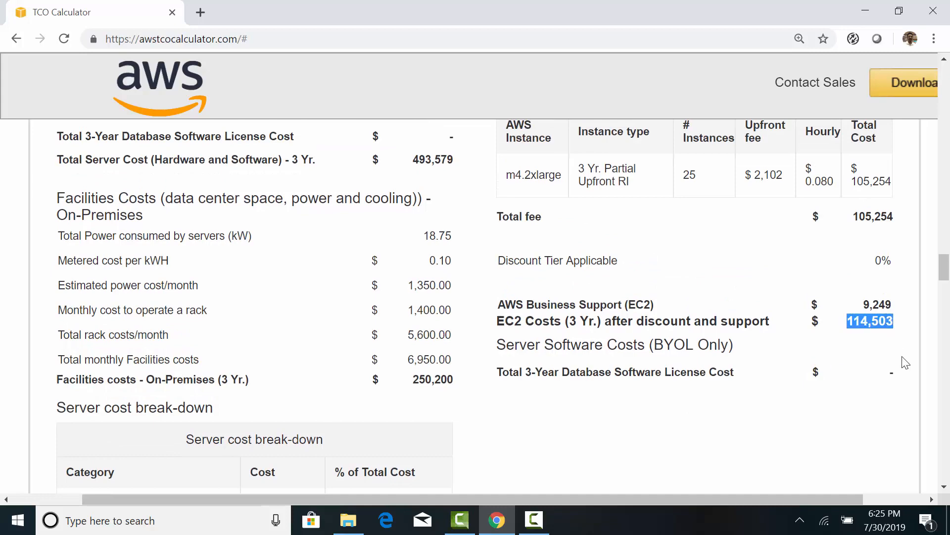
# - Scroll through the Storage cost comparison down to the Network section
pyautogui.scroll(-3)
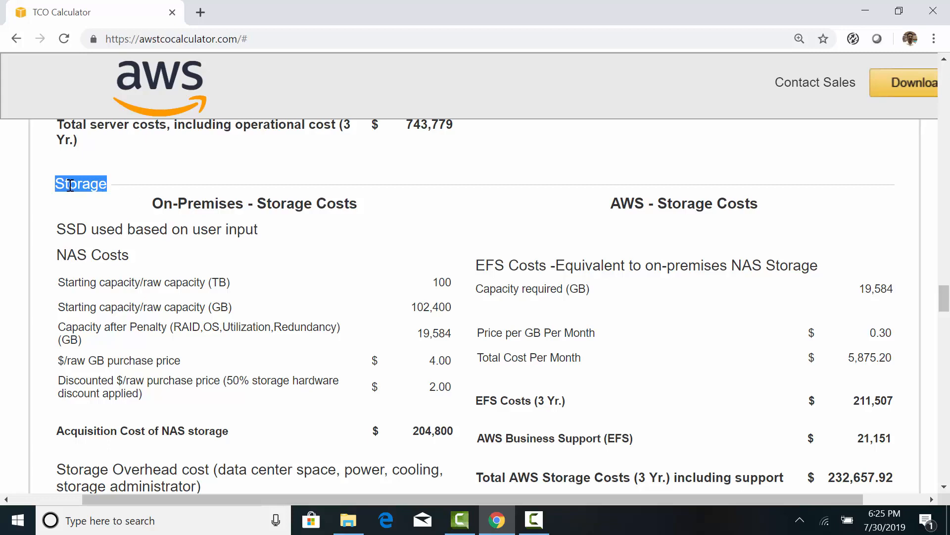
pyautogui.scroll(-3)
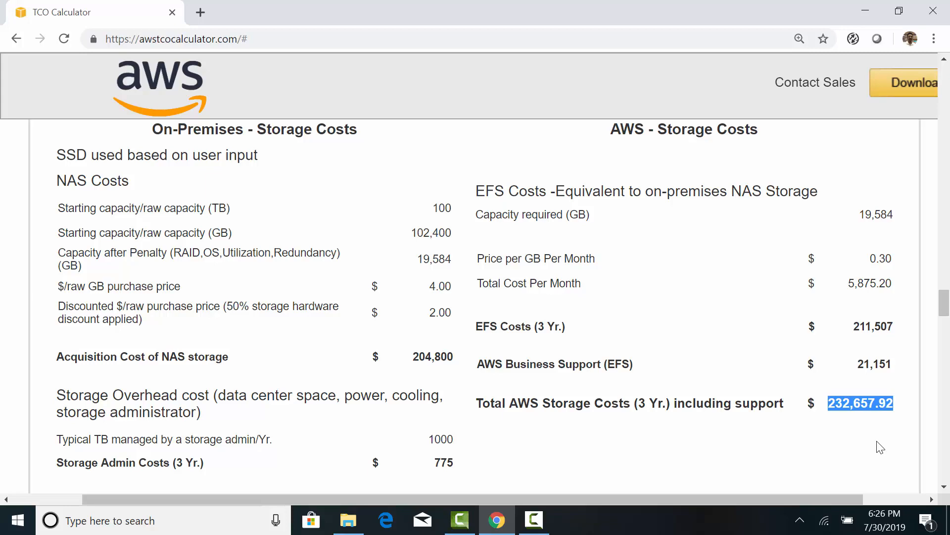
pyautogui.scroll(-3)
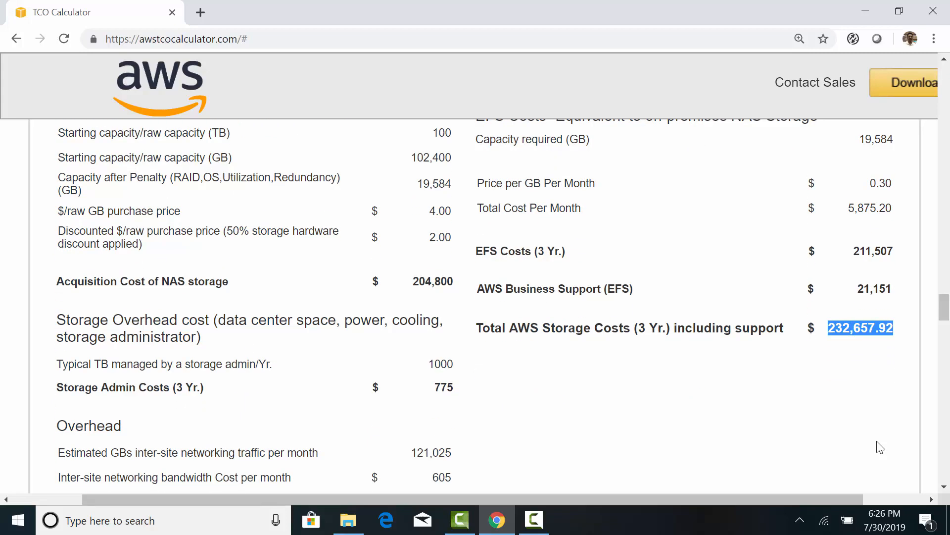
pyautogui.scroll(-3)
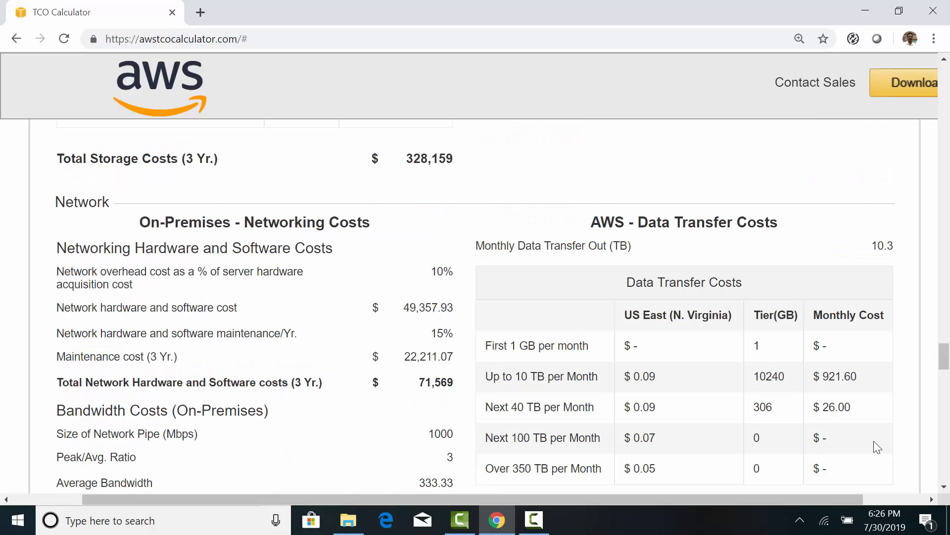
# - Highlight the transfer out, tier price and 3-year data transfer cost figures in the Network section
pyautogui.moveTo(139, 221); pyautogui.dragTo(363, 222)
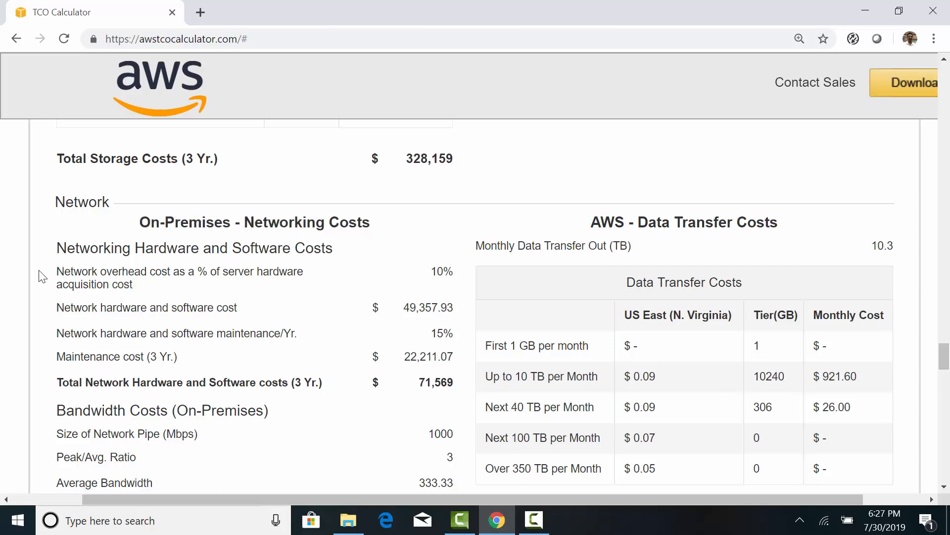
pyautogui.moveTo(41, 320)
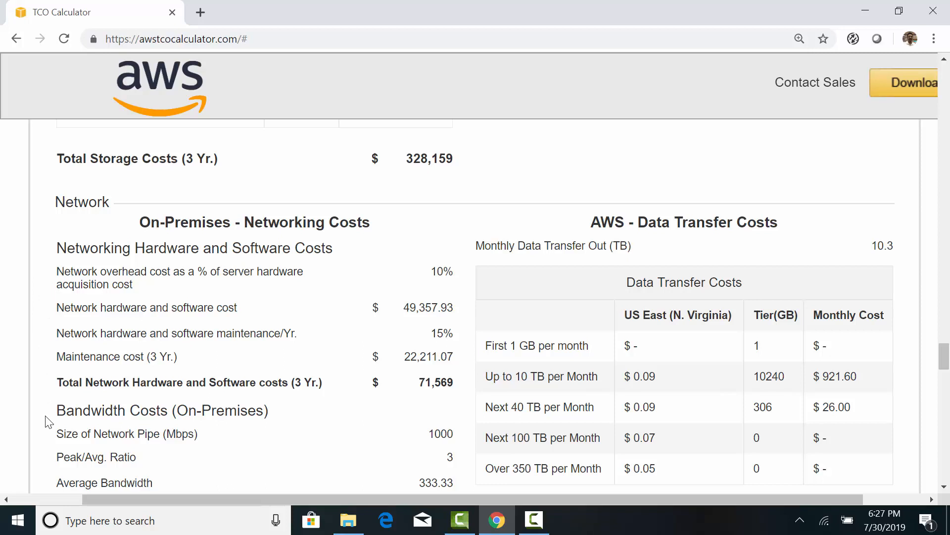
pyautogui.scroll(-3)
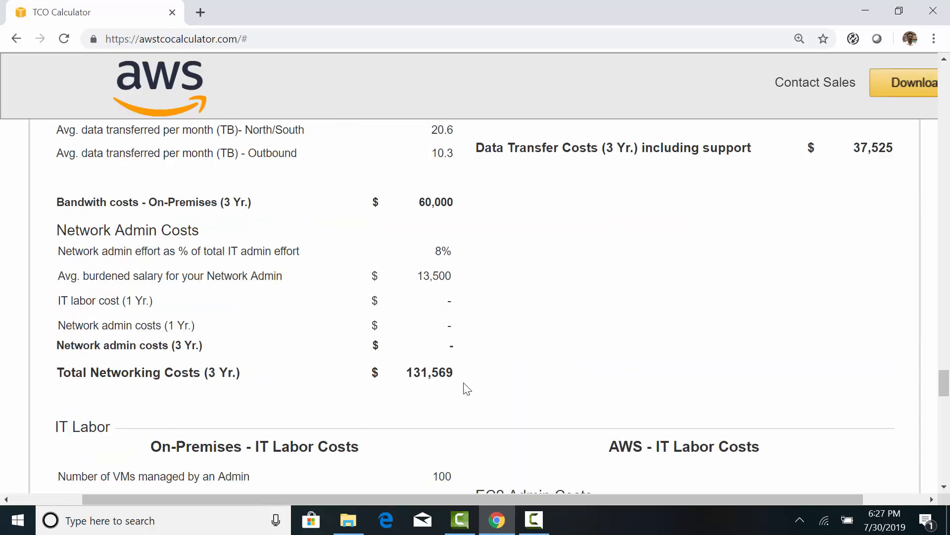
pyautogui.doubleClick(429, 372)
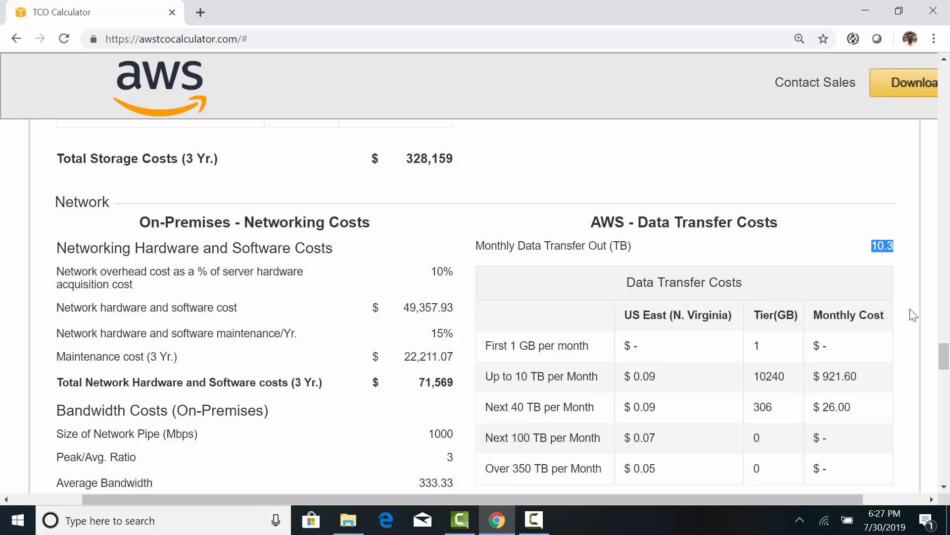
pyautogui.moveTo(893, 322)
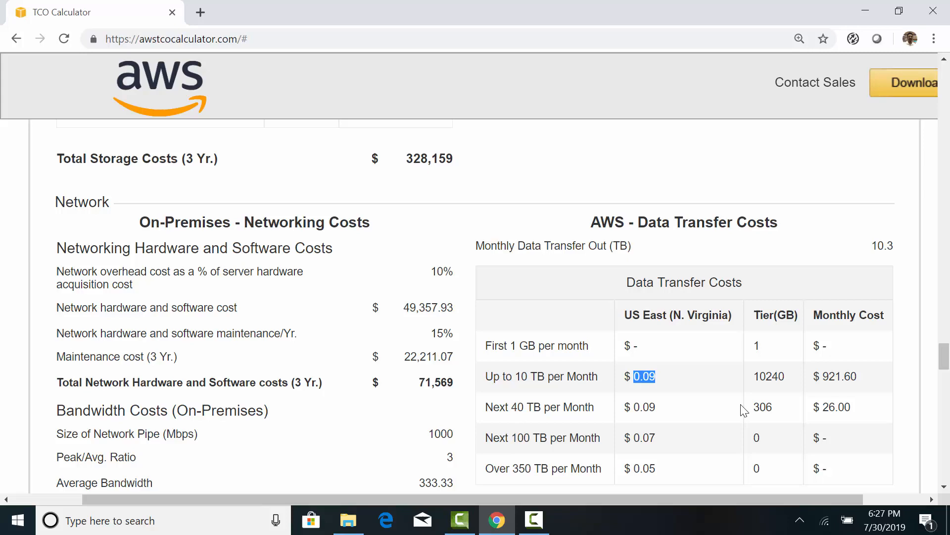
pyautogui.scroll(-3)
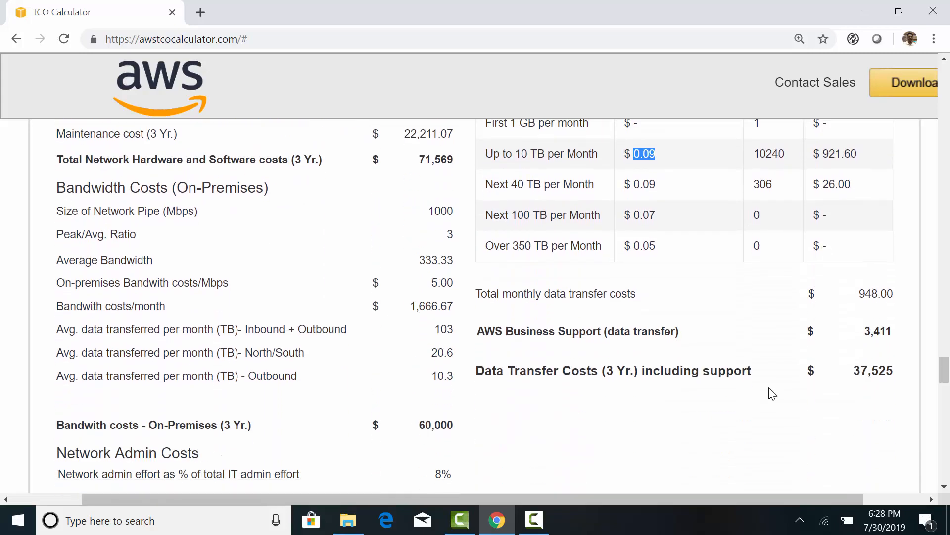
pyautogui.doubleClick(873, 371)
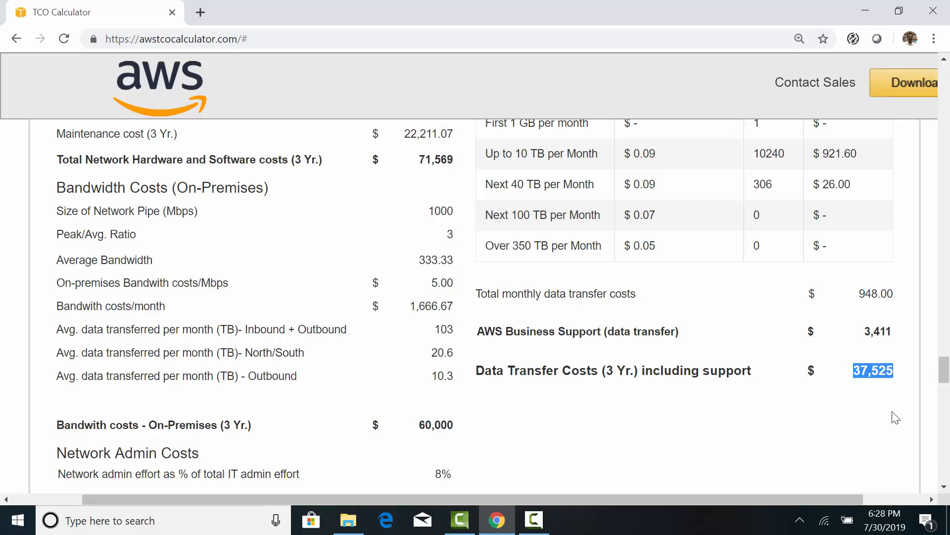
# - Scroll down to the IT Labor cost comparison
pyautogui.scroll(-3)
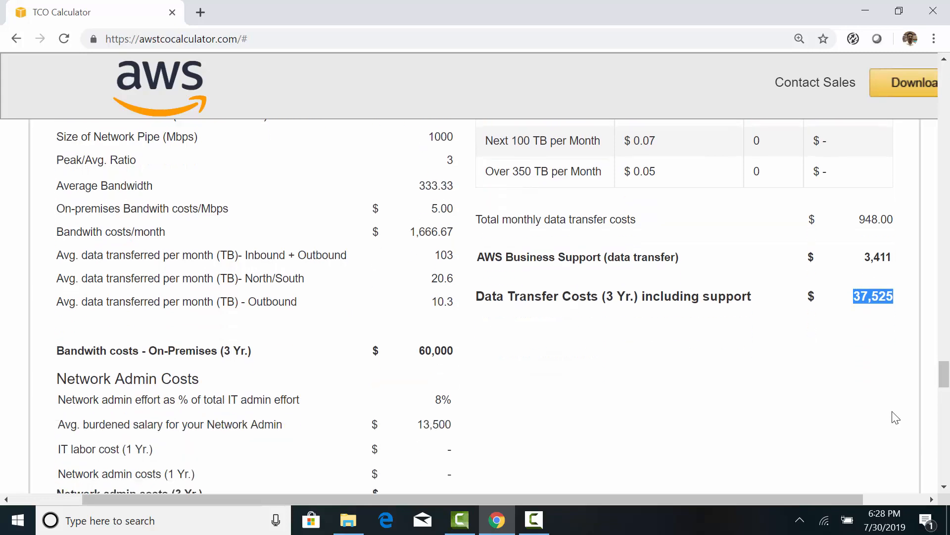
pyautogui.scroll(-3)
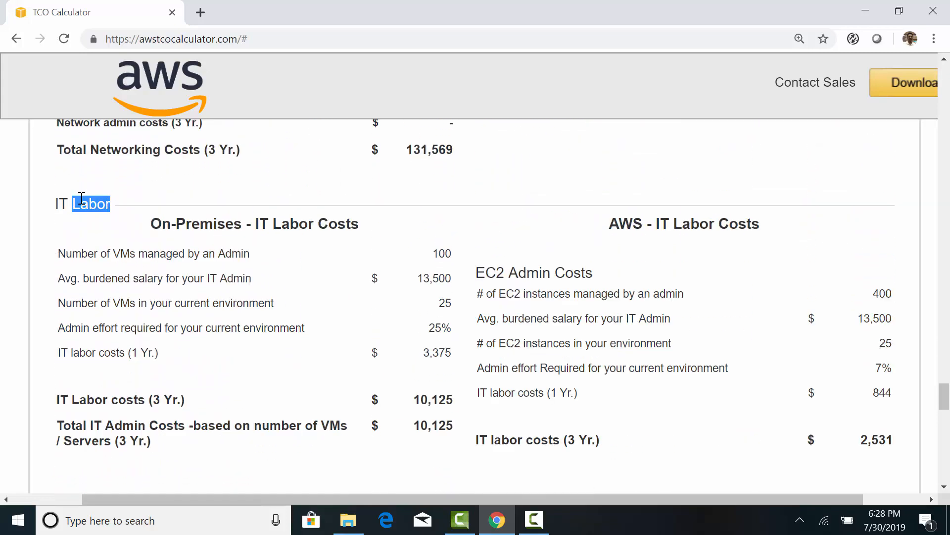
pyautogui.moveTo(221, 277)
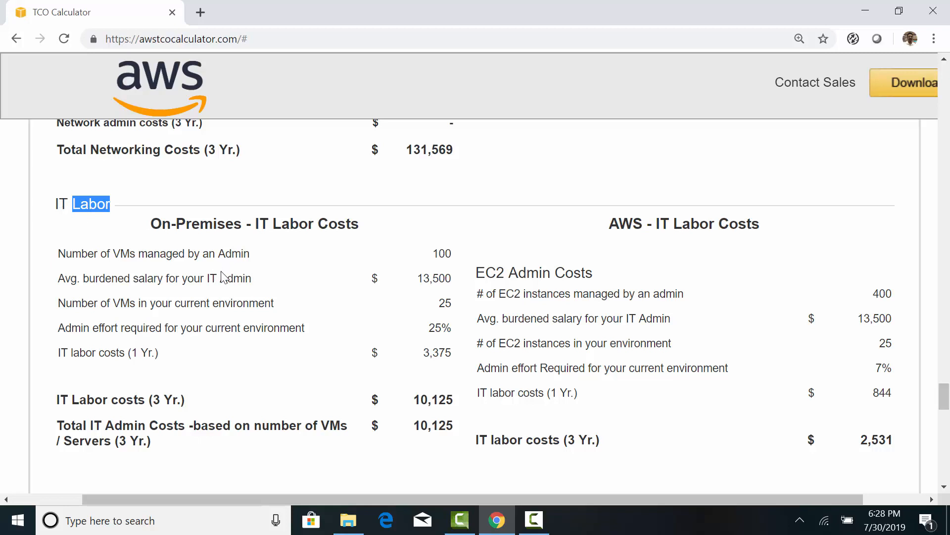
# - Highlight the AWS 3-year IT labor cost, then reach the monthly spend and Support Costs tables
pyautogui.doubleClick(432, 426)
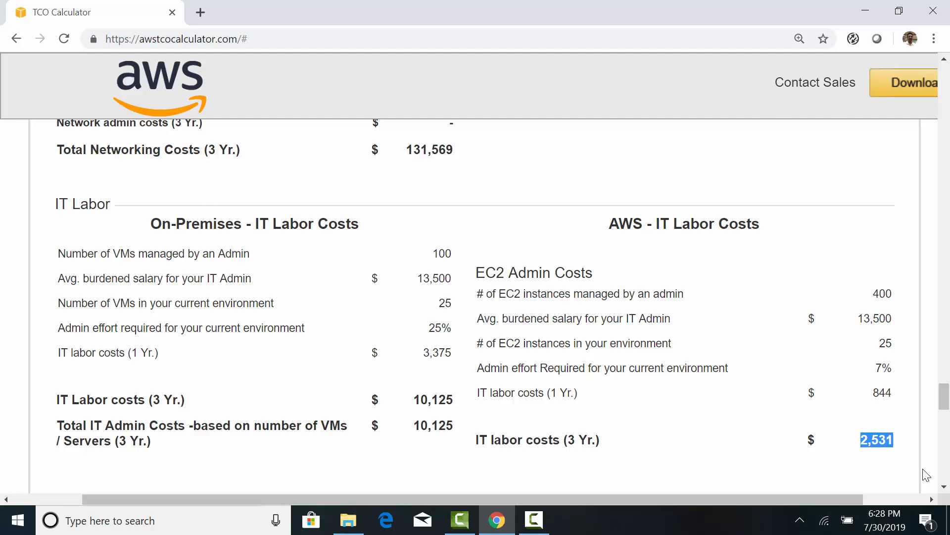
pyautogui.scroll(-3)
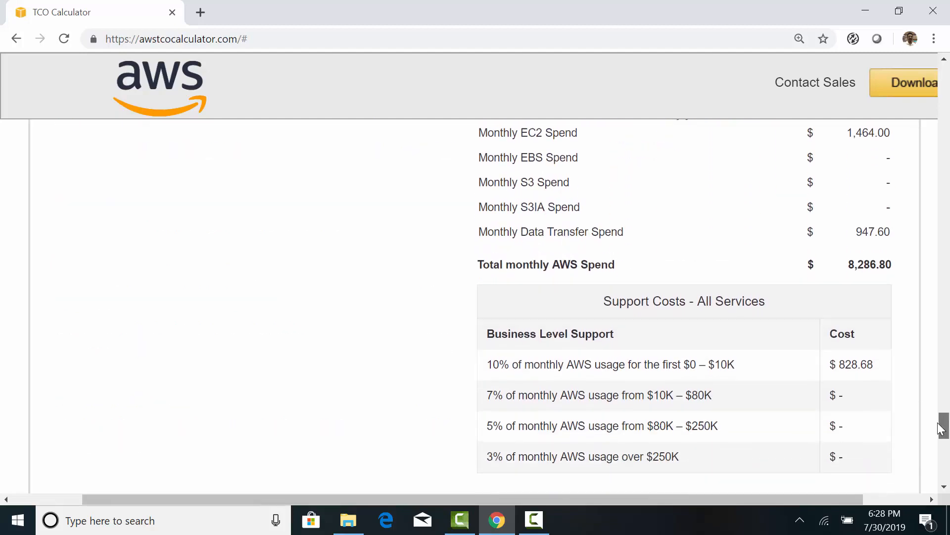
# - Scroll to the 3 Yr. TCO table showing $1,213,632 on-premises versus $421,028 on AWS
pyautogui.scroll(-3)
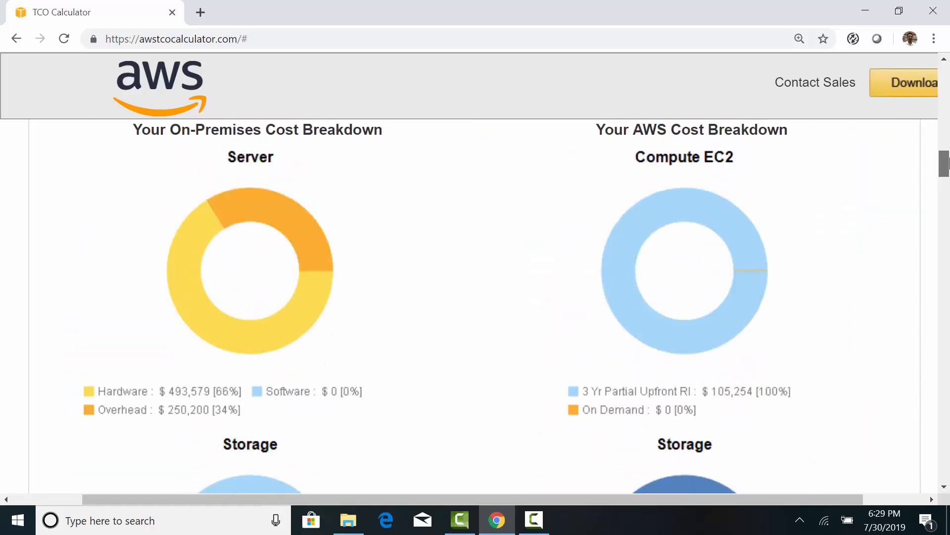
pyautogui.scroll(-3)
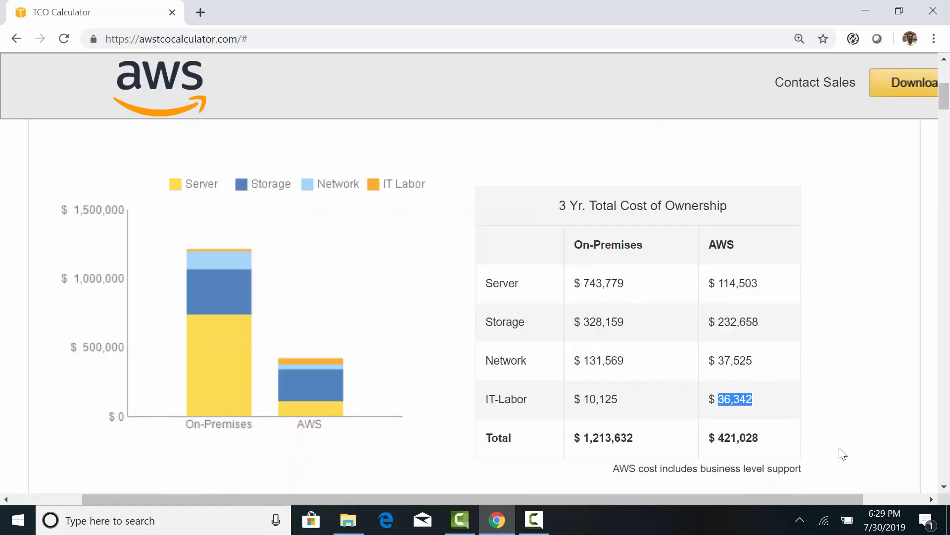